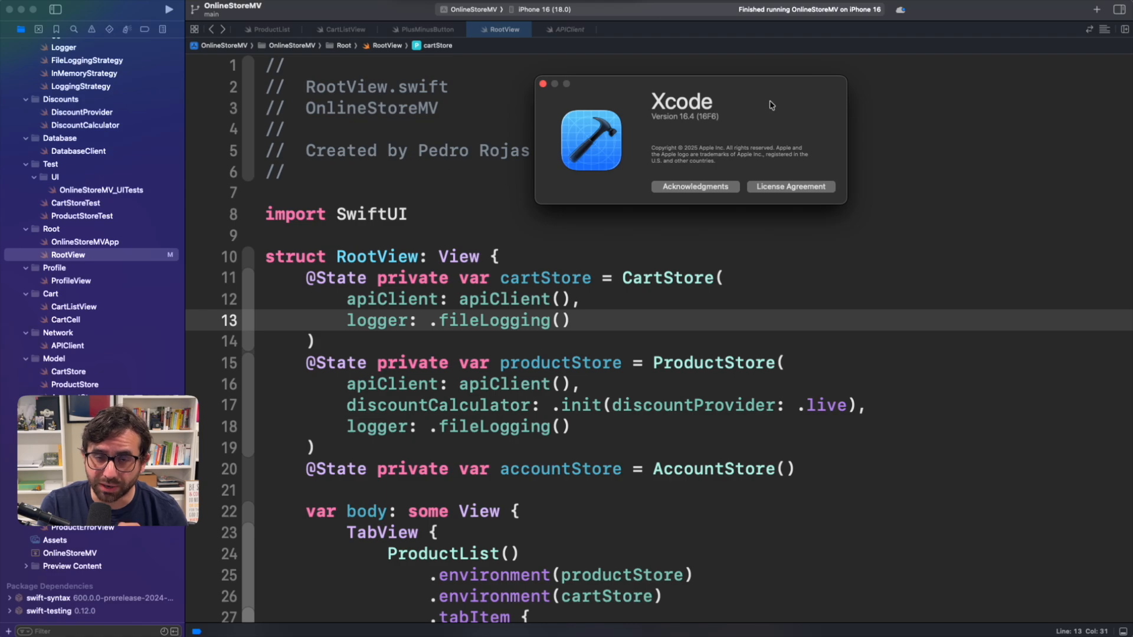
Dismiss the About Xcode window and run OnlineStoreMV on the iPhone 16 (18.0) simulator.
click(543, 84)
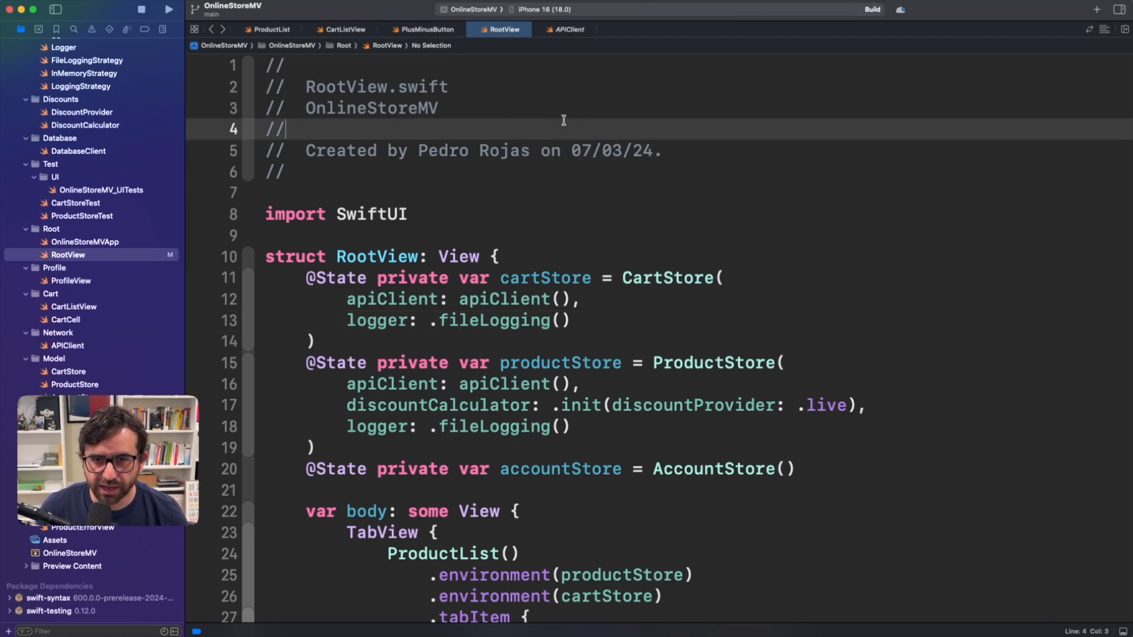
click(169, 9)
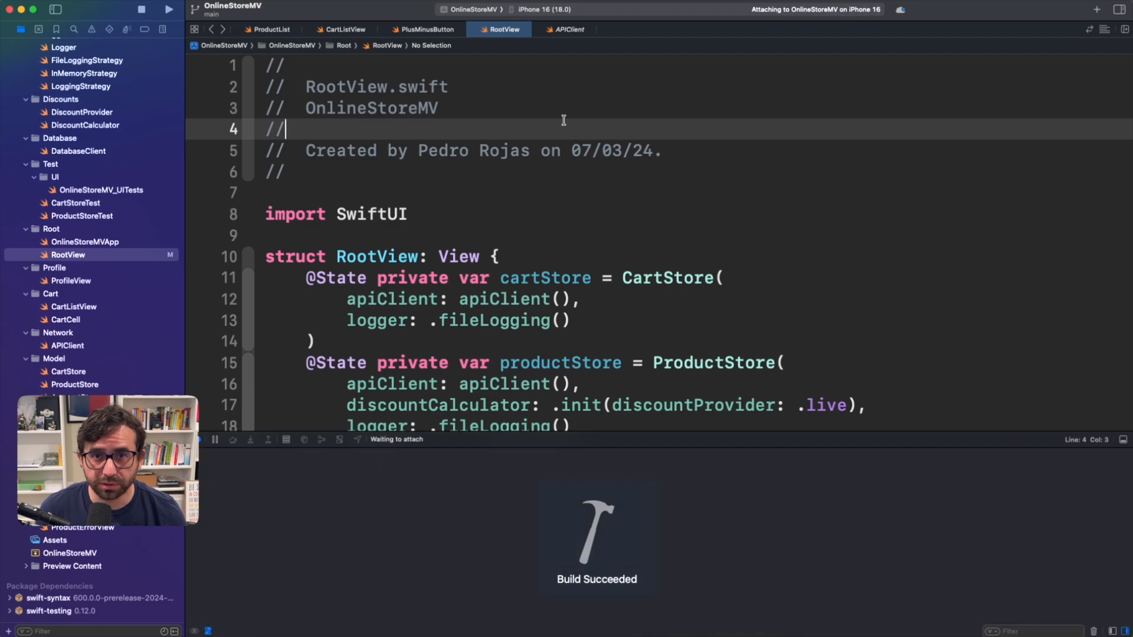
Browse the products, check the empty cart, and add the Fjallraven backpack for $98.96.
click(168, 10)
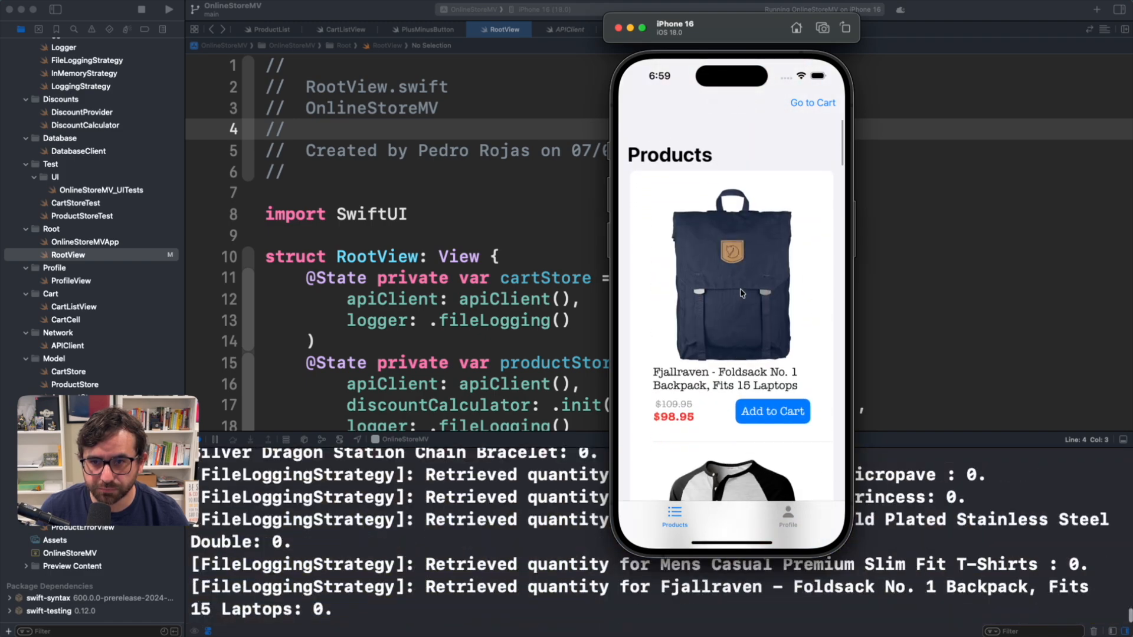
scroll(down, 3)
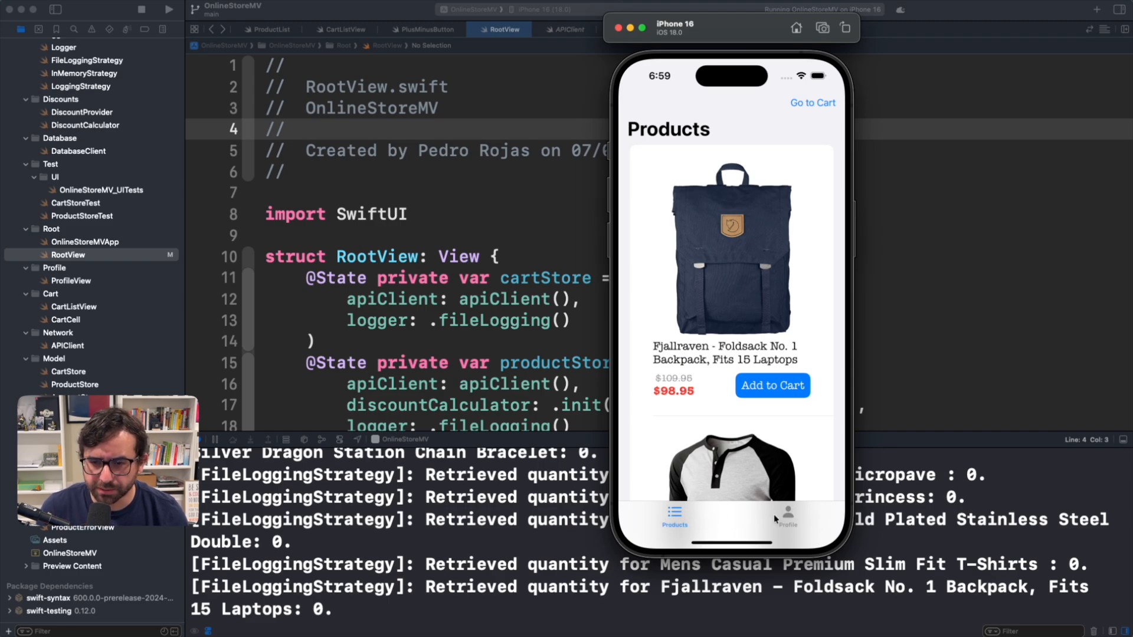
click(787, 517)
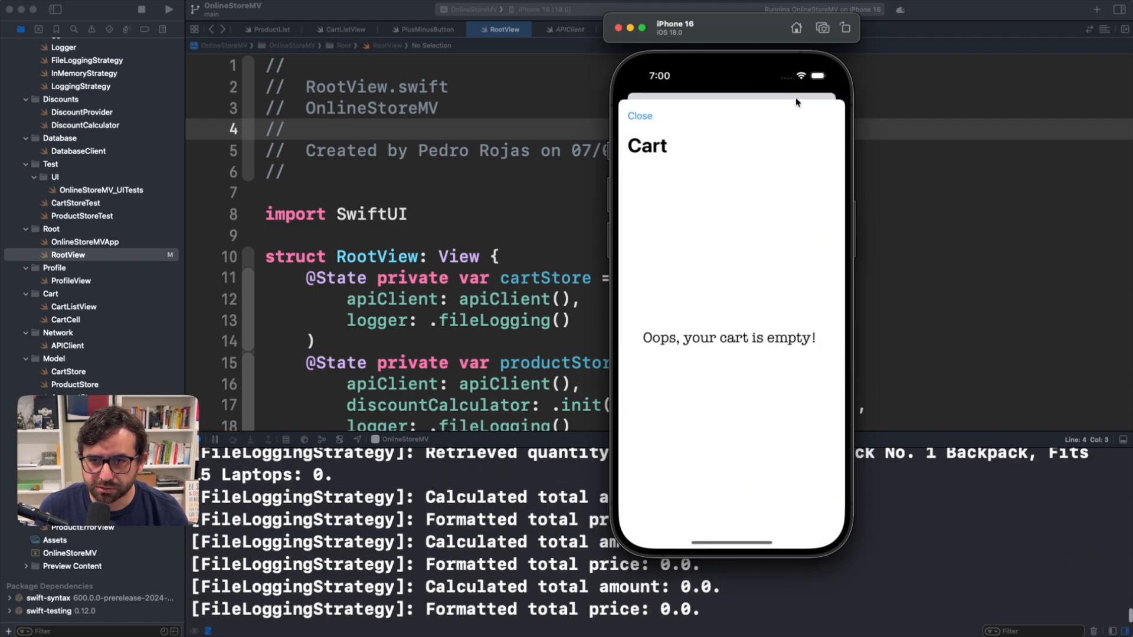
click(638, 115)
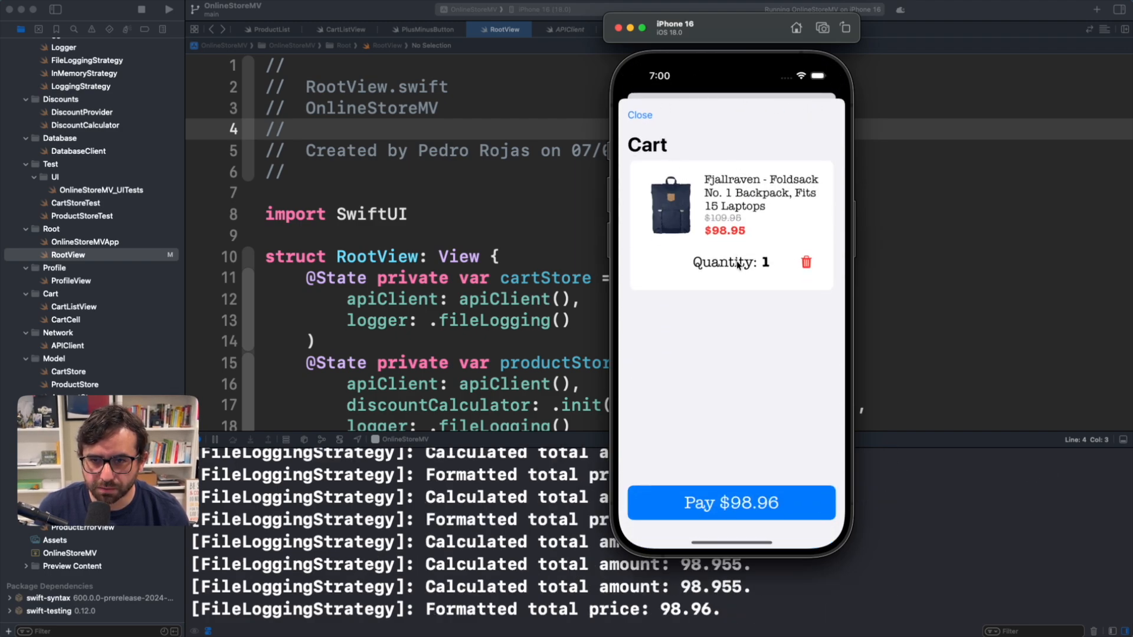
mouse_move(678, 121)
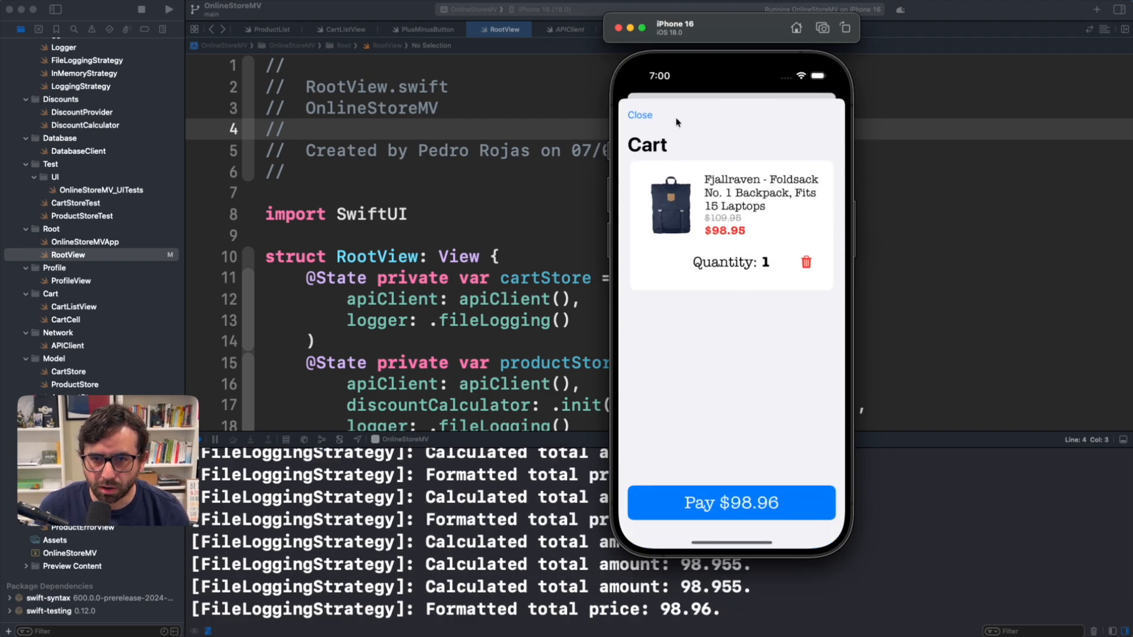
click(640, 115)
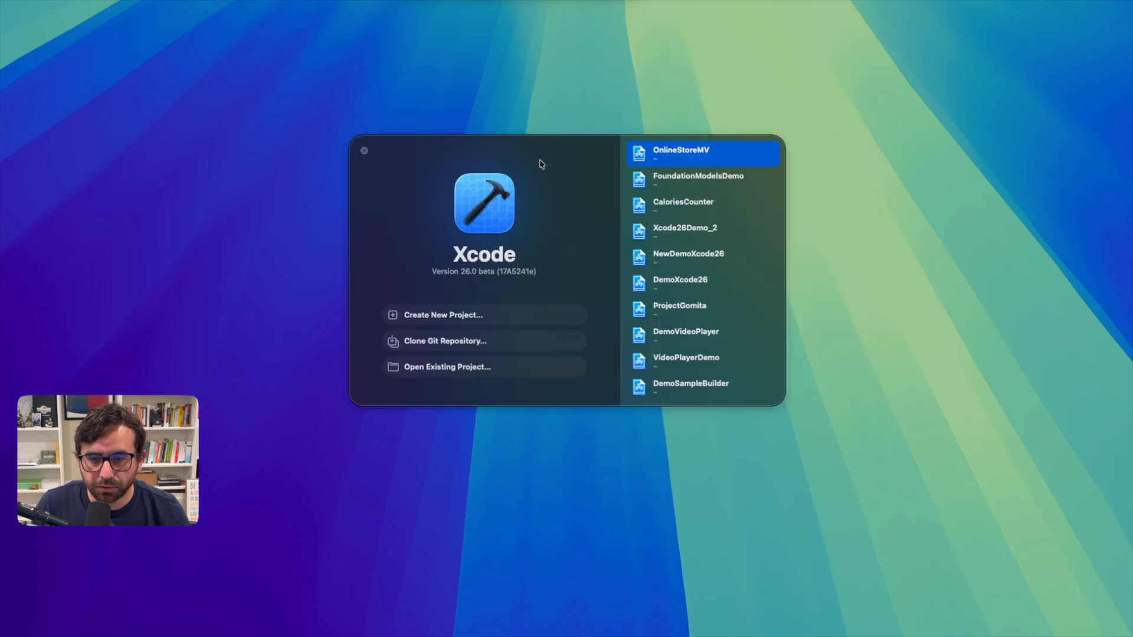
mouse_move(725, 157)
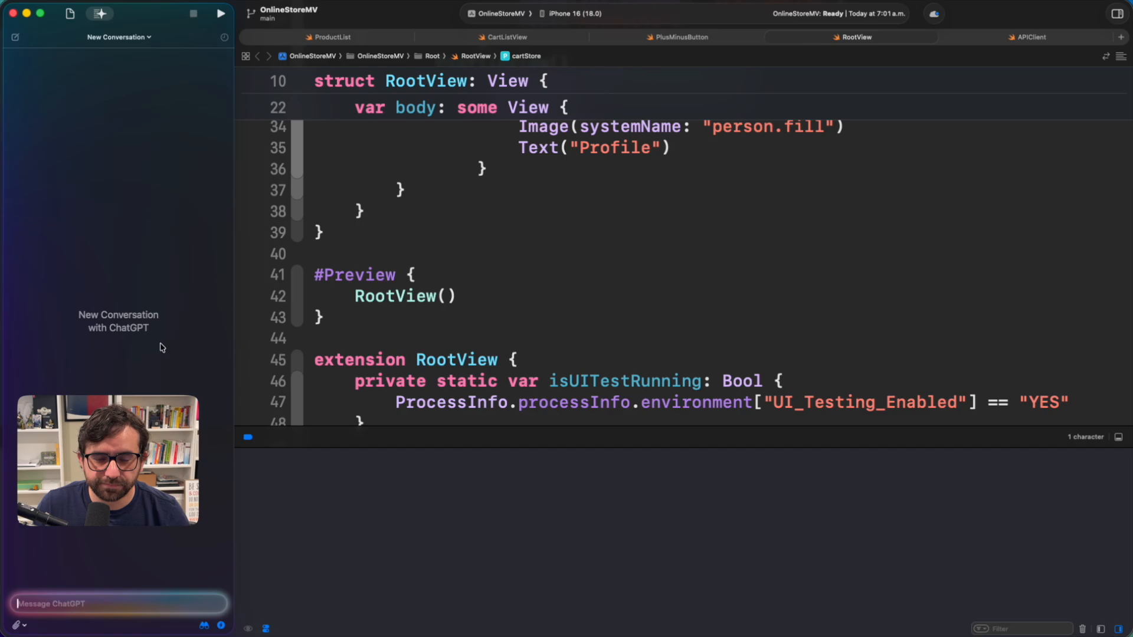
mouse_move(143, 310)
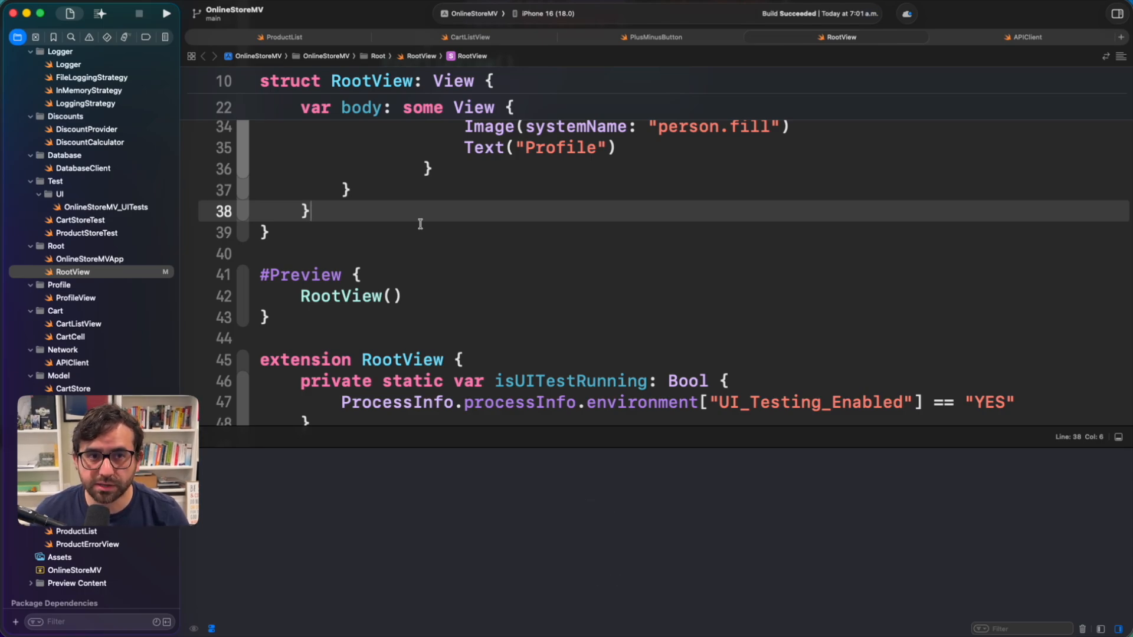
Run OnlineStoreMV from Xcode 26 and wait for the iPhone 16 simulator to show the Products list.
click(166, 13)
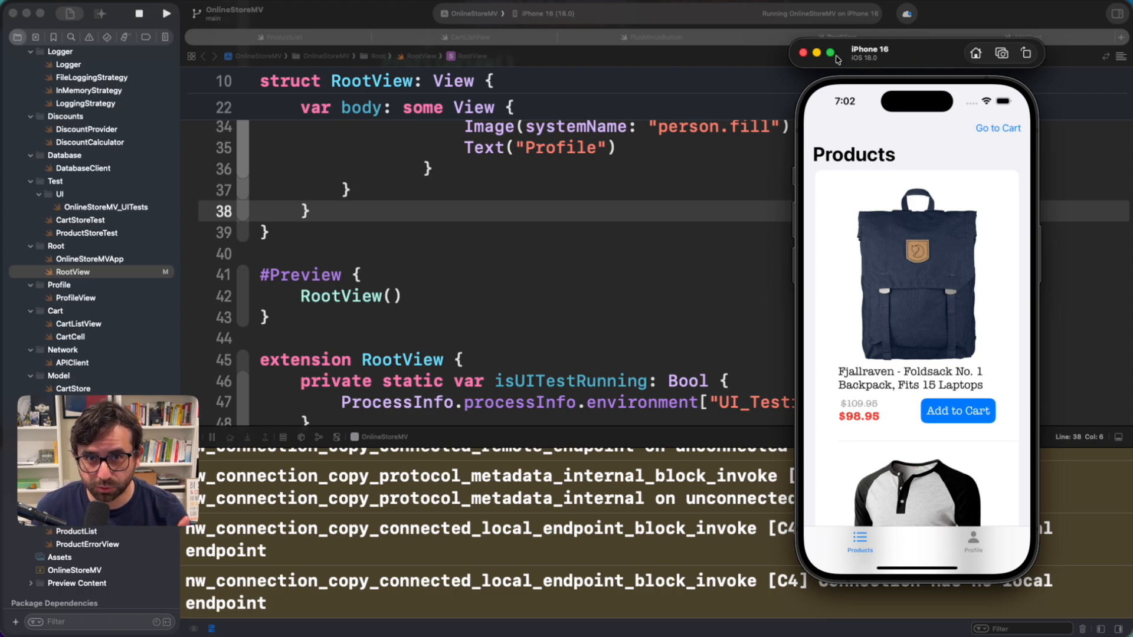
mouse_move(837, 59)
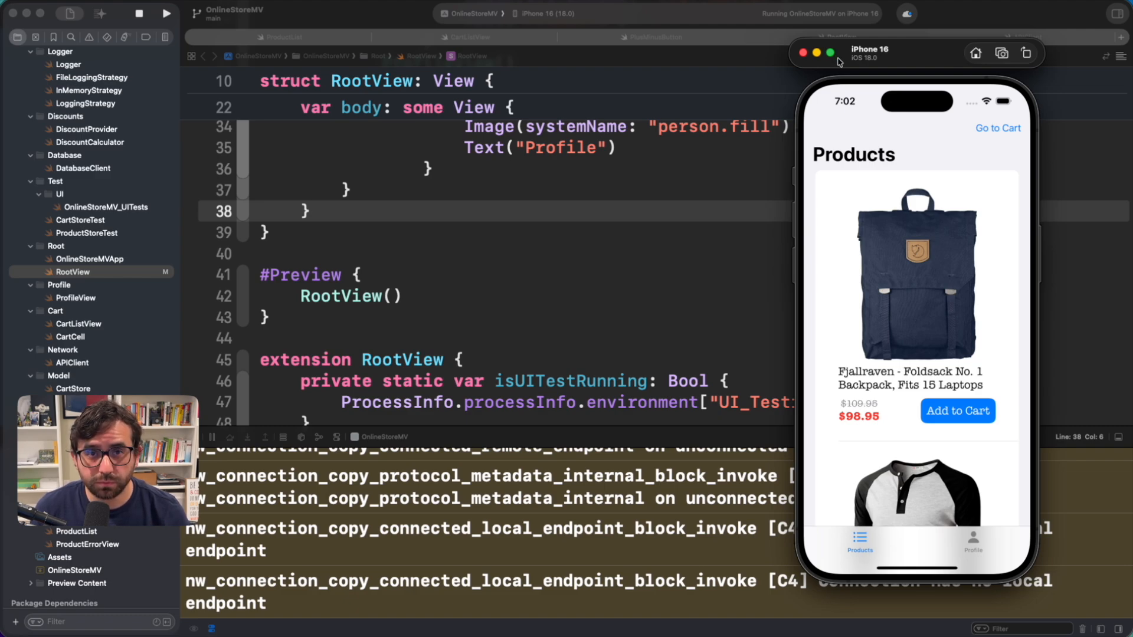
mouse_move(964, 206)
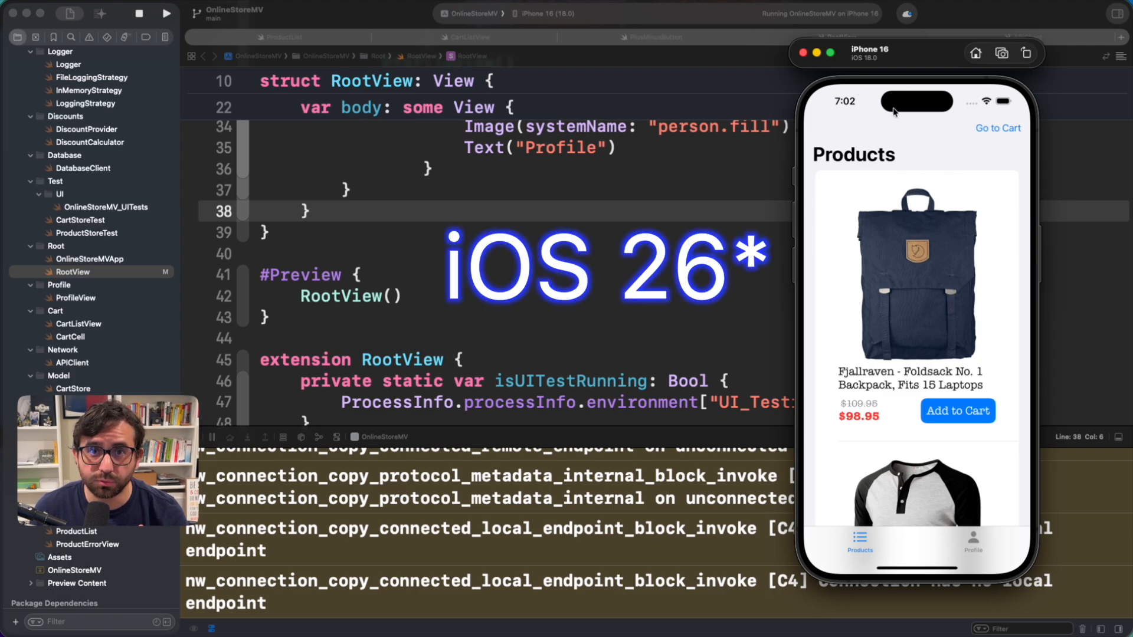
click(547, 13)
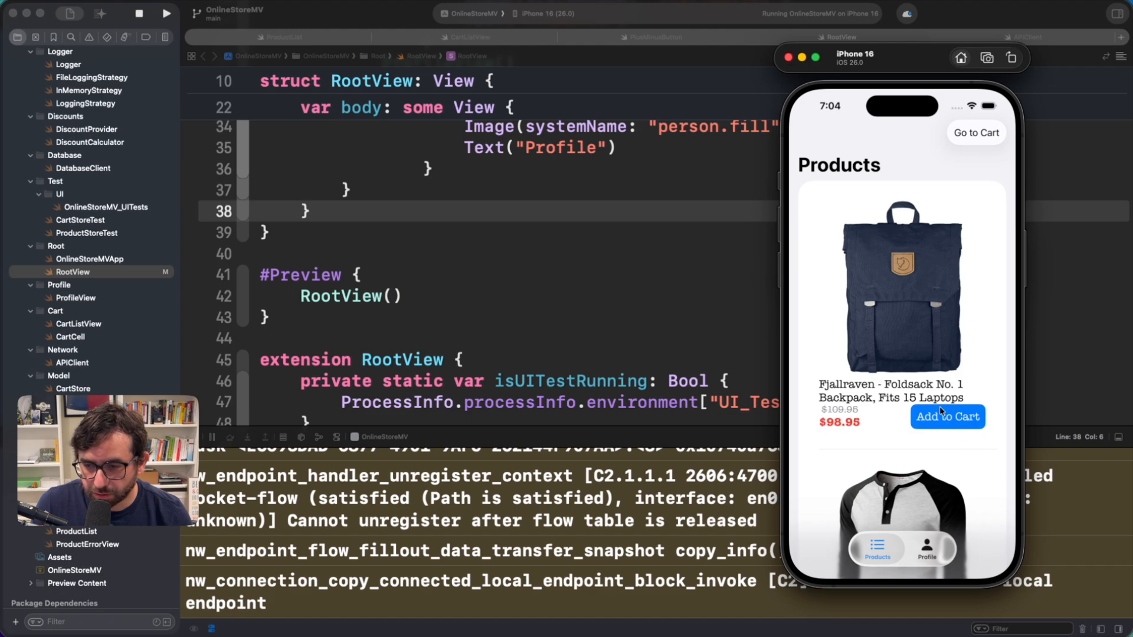
Visit the Profile screen, return to Products, and scroll through the product list.
click(928, 547)
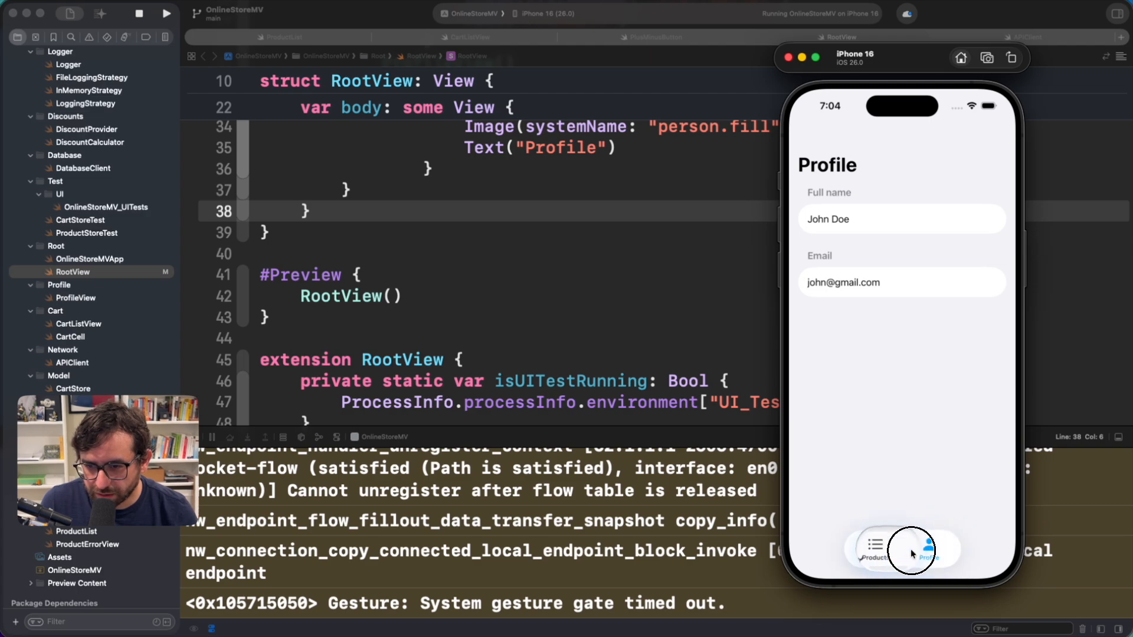
click(877, 548)
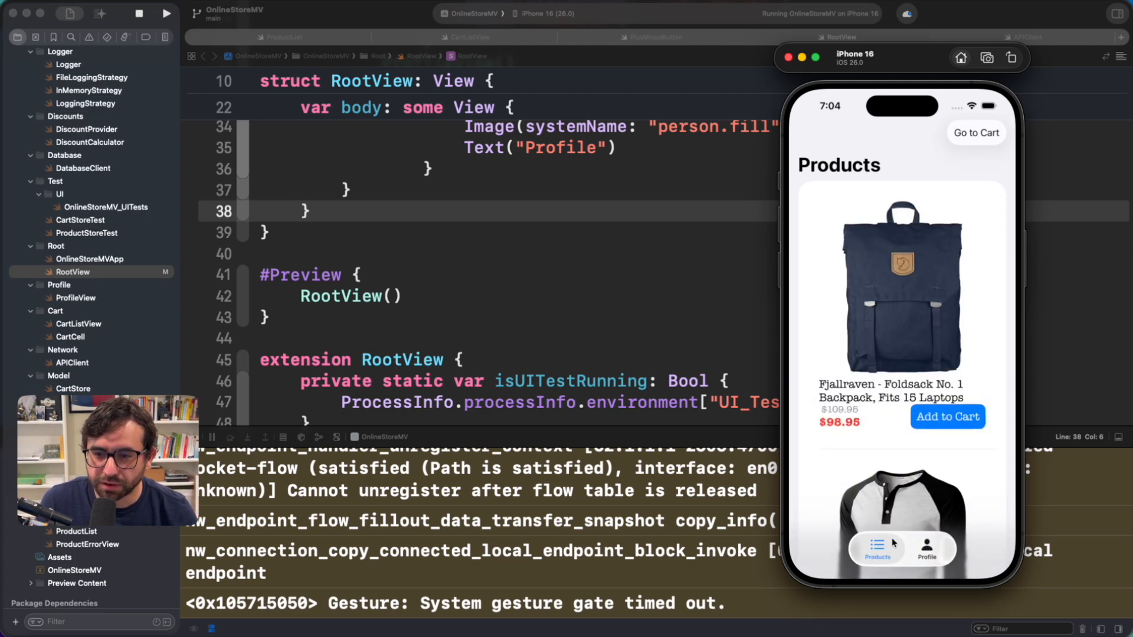
scroll(down, 3)
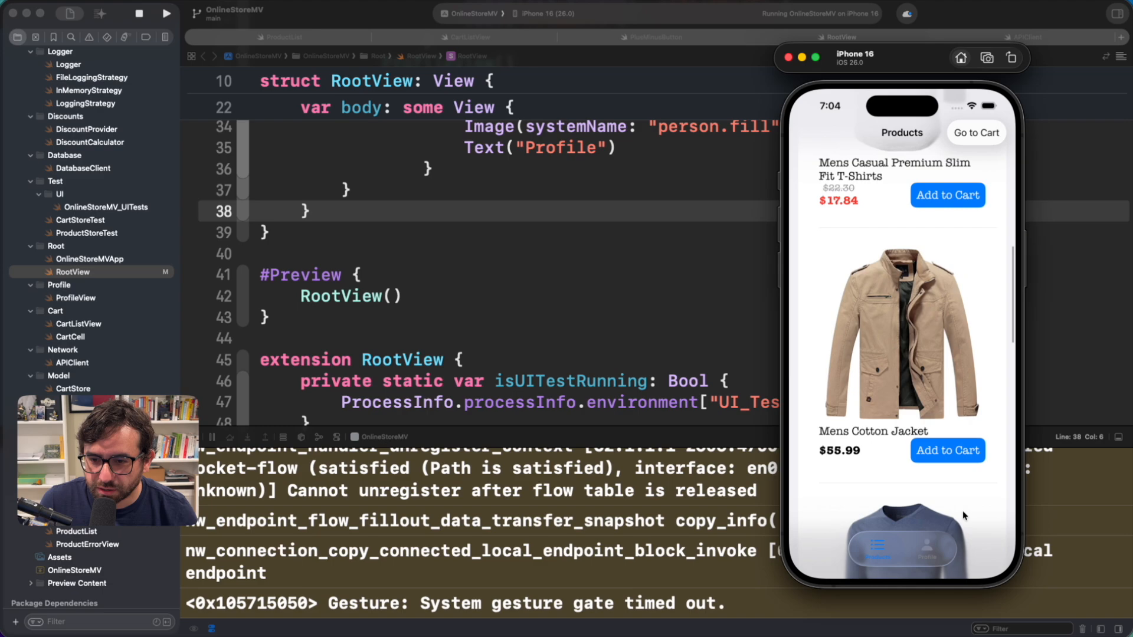
scroll(down, 3)
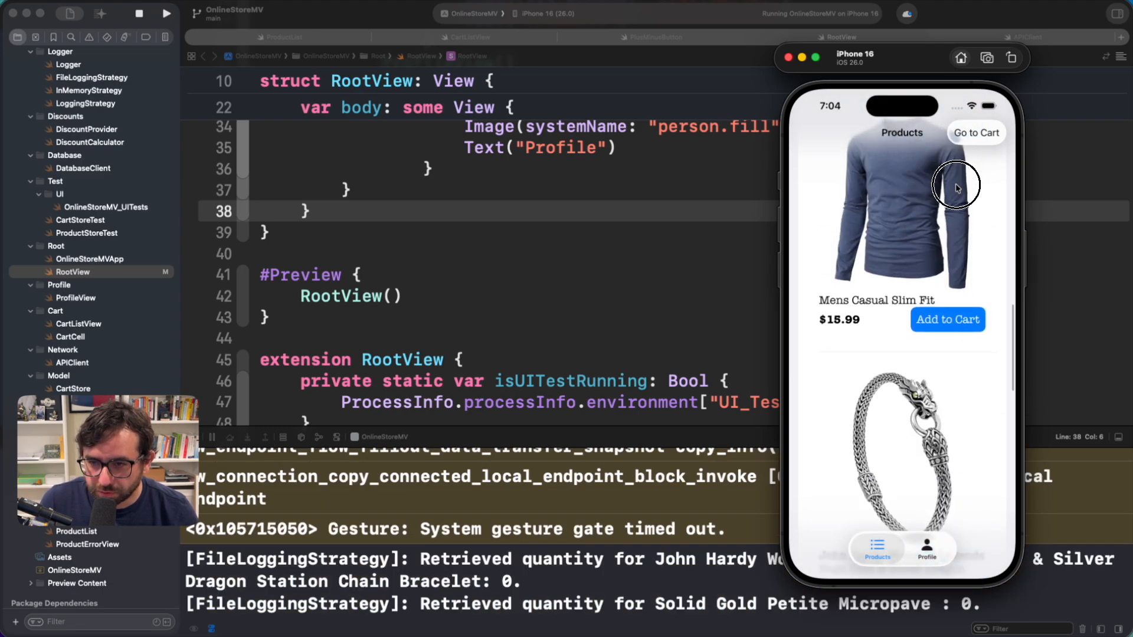
scroll(down, 3)
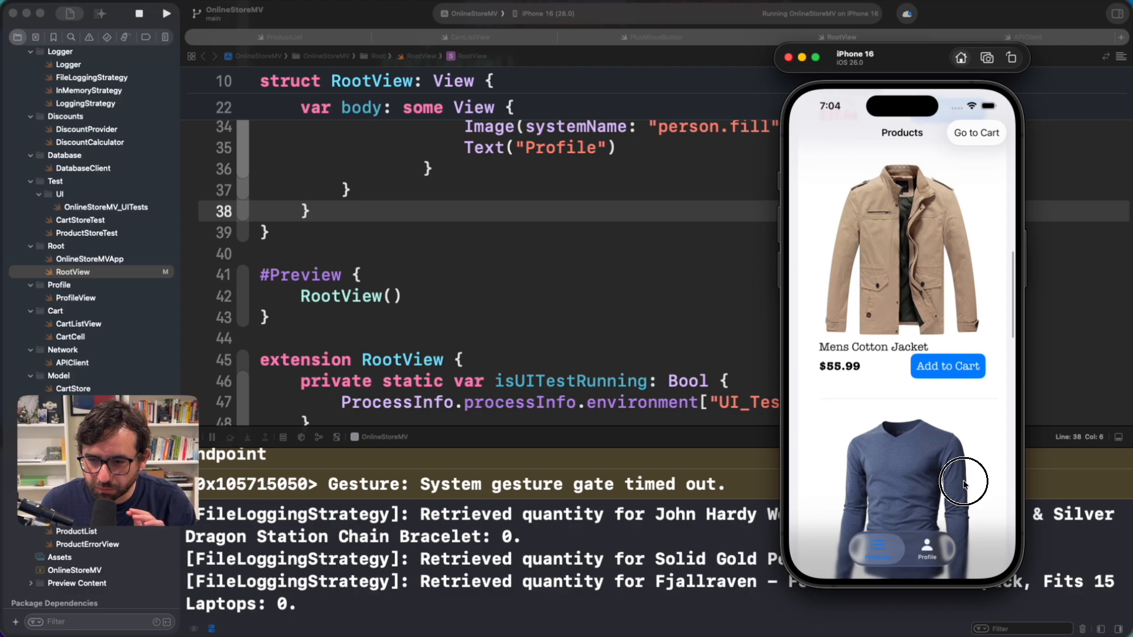
scroll(down, 3)
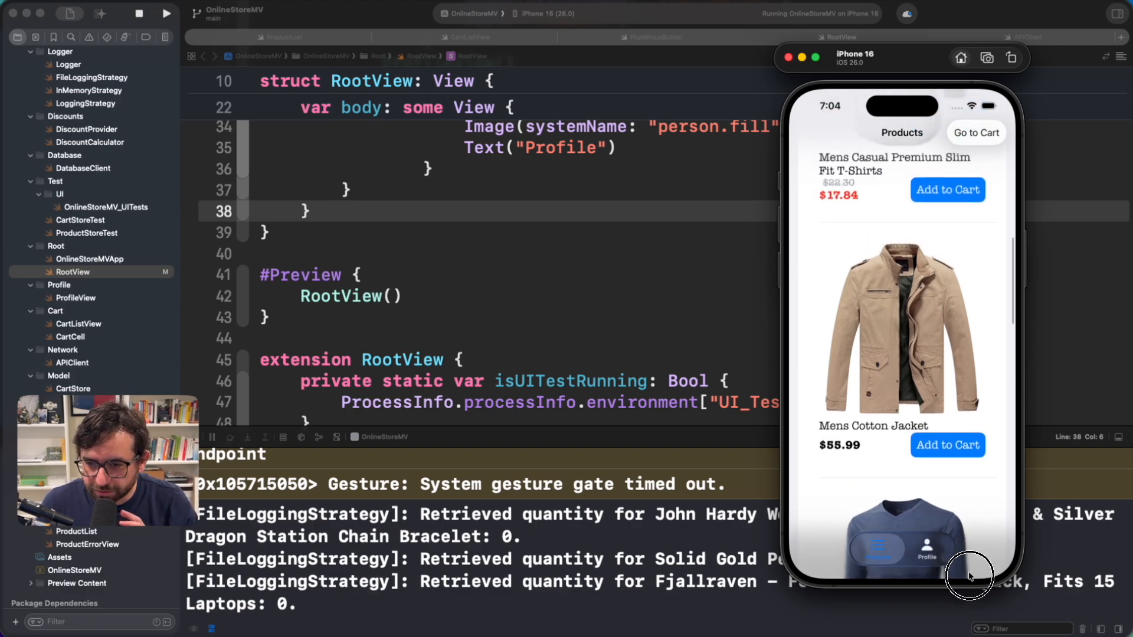
scroll(down, 3)
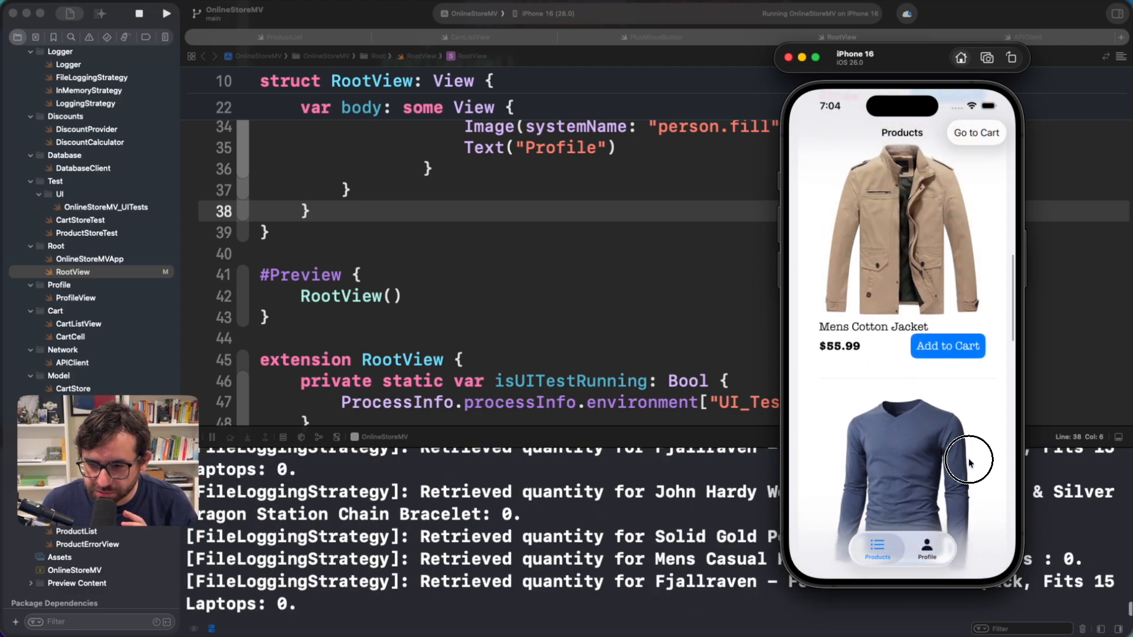
scroll(down, 3)
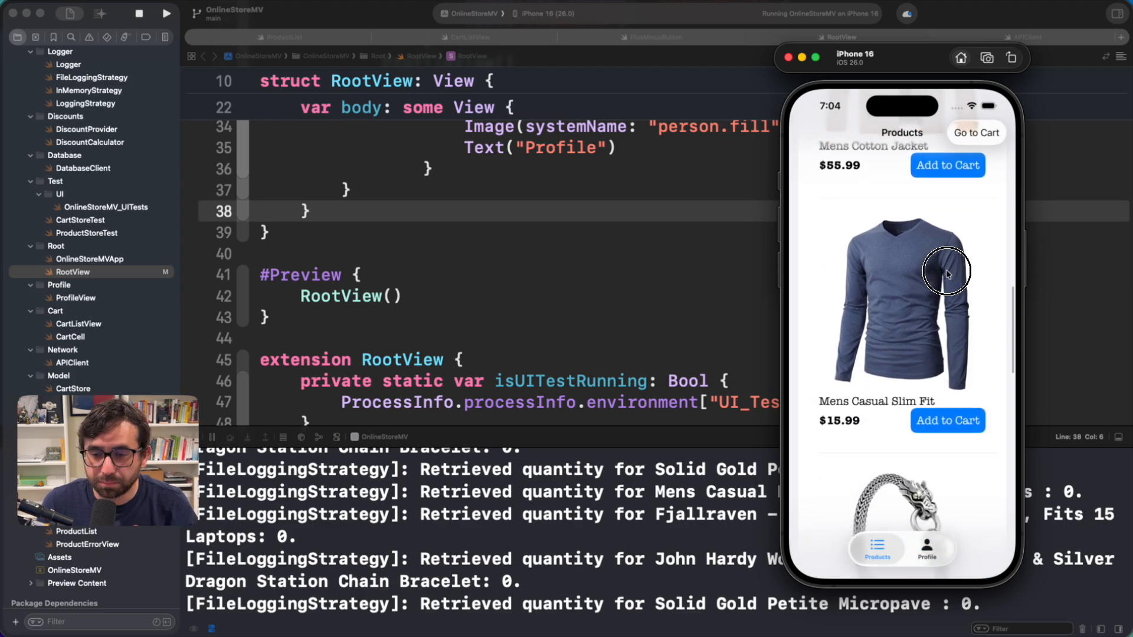
scroll(down, 3)
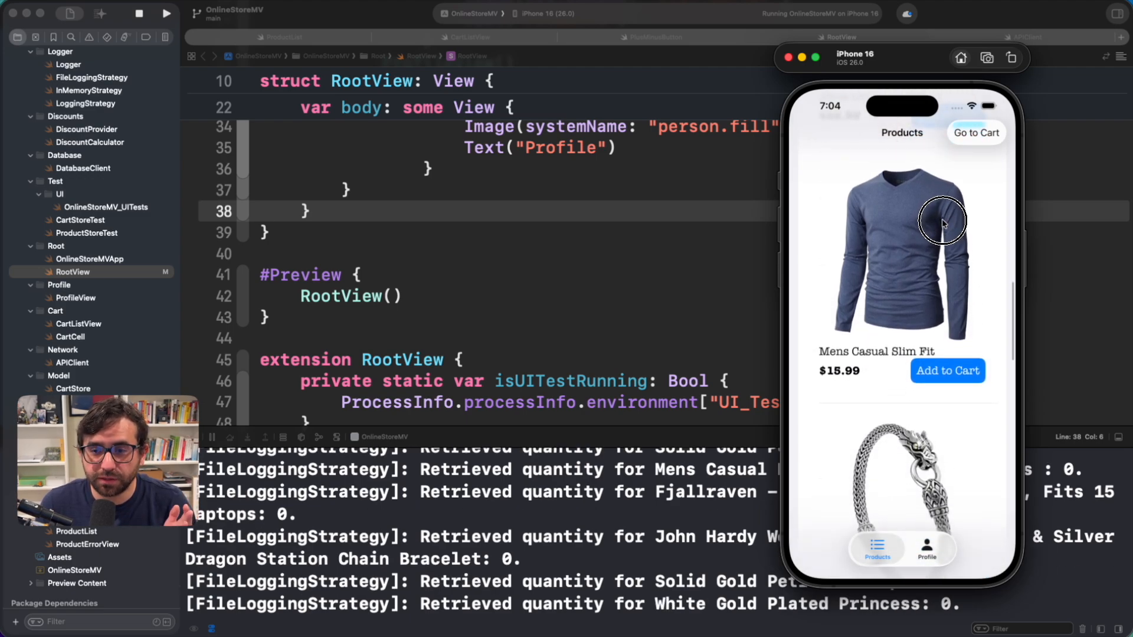
scroll(down, 3)
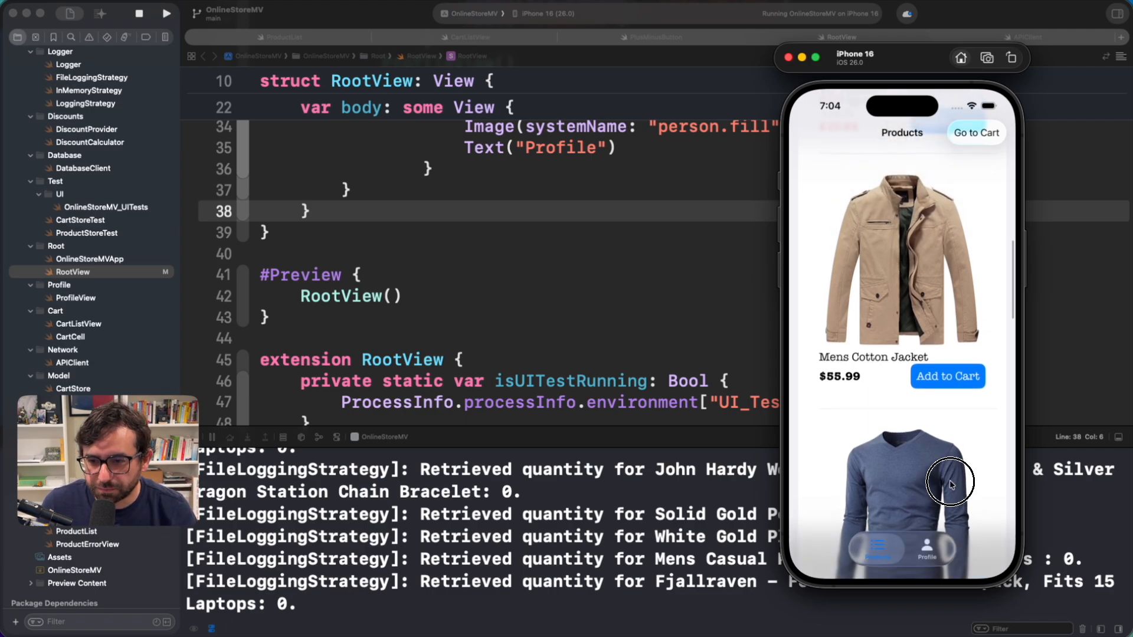
scroll(down, 3)
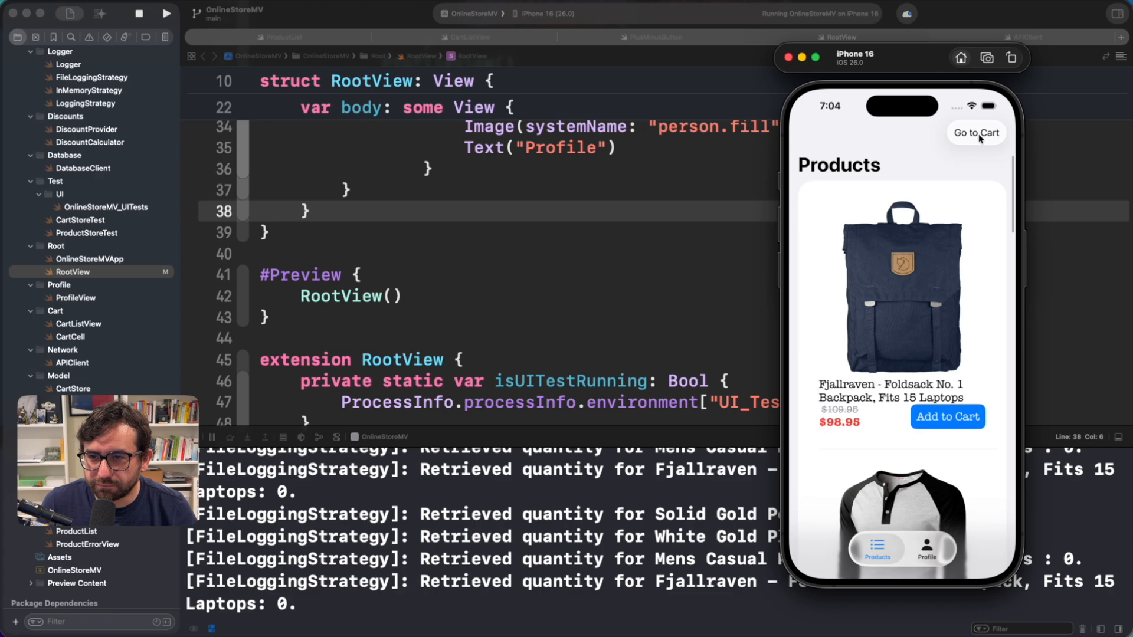
Check the empty cart, add the Fjallraven backpack, and review the $197.91 cart total.
click(975, 134)
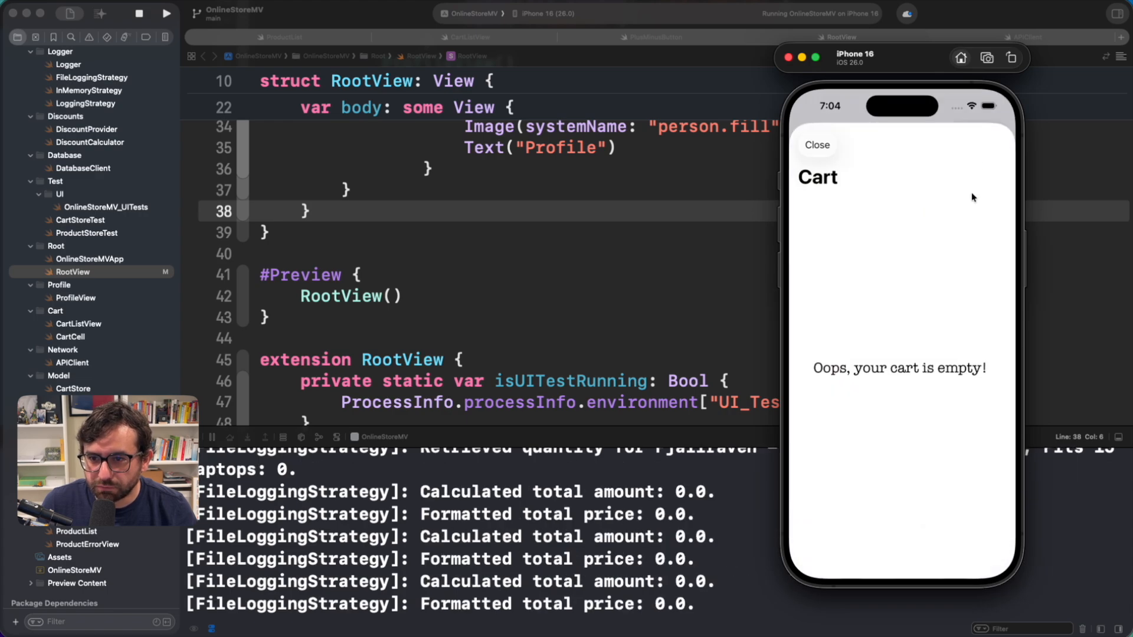
click(817, 144)
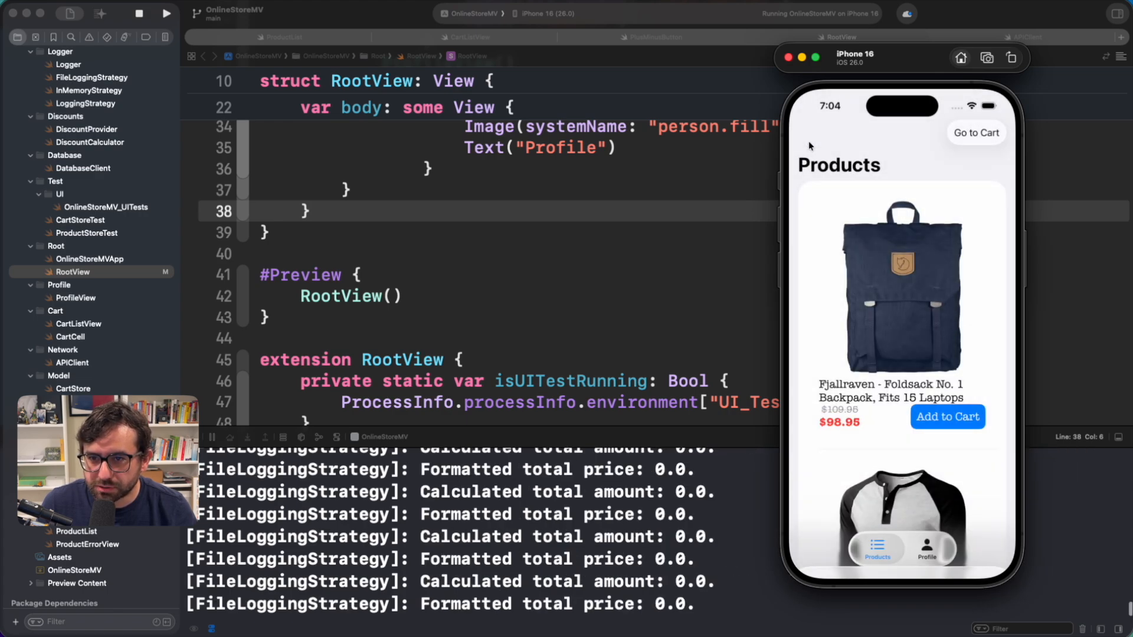
click(948, 417)
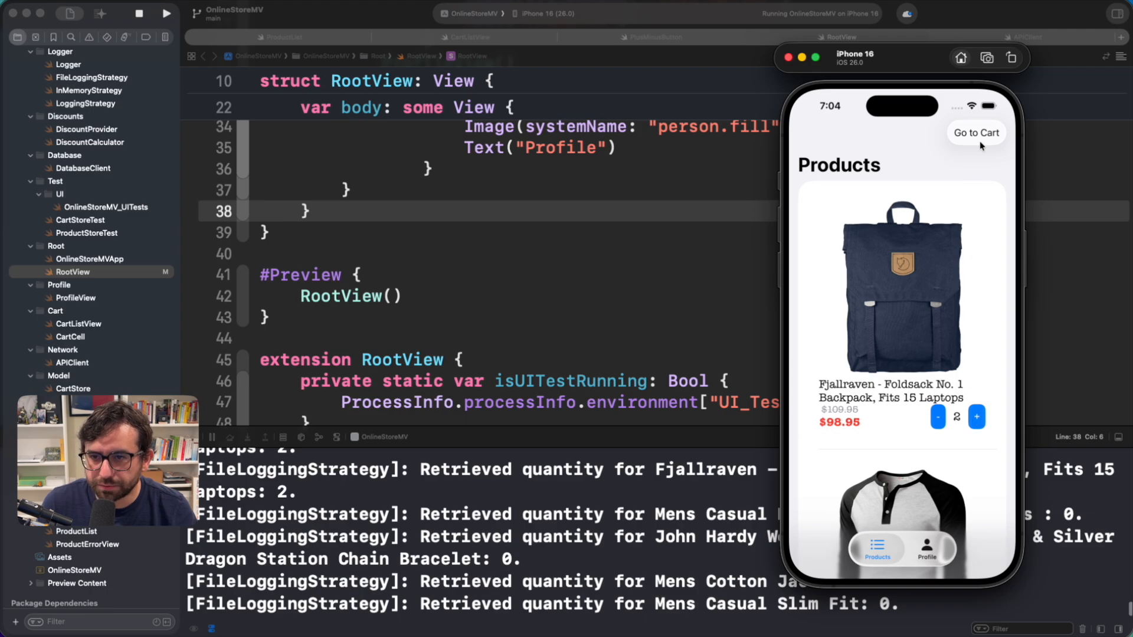
click(976, 132)
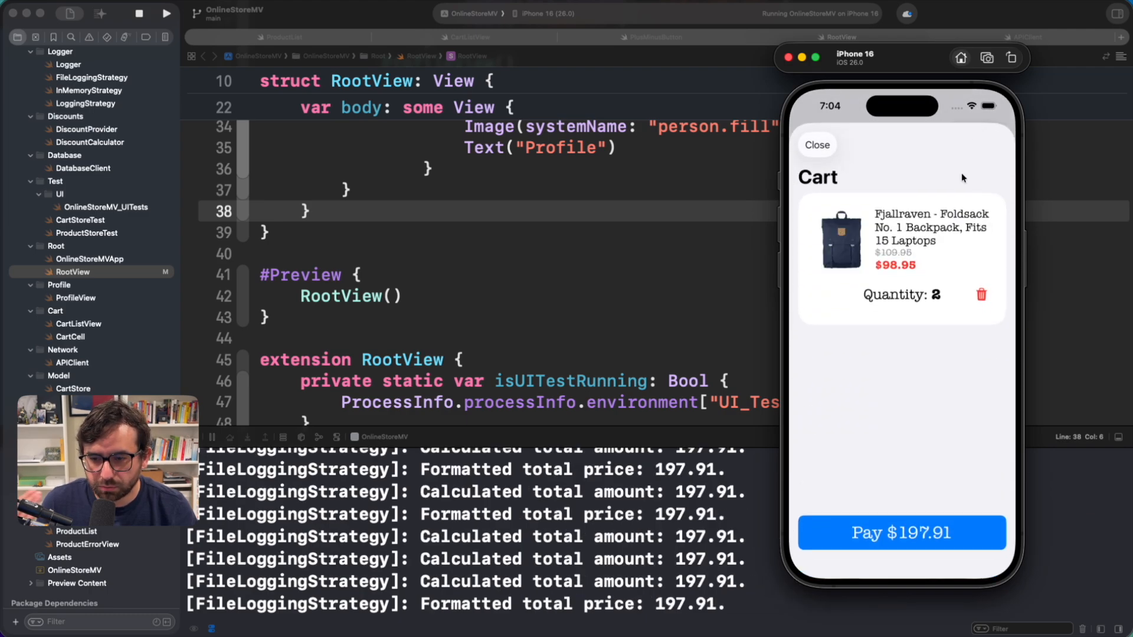
mouse_move(883, 389)
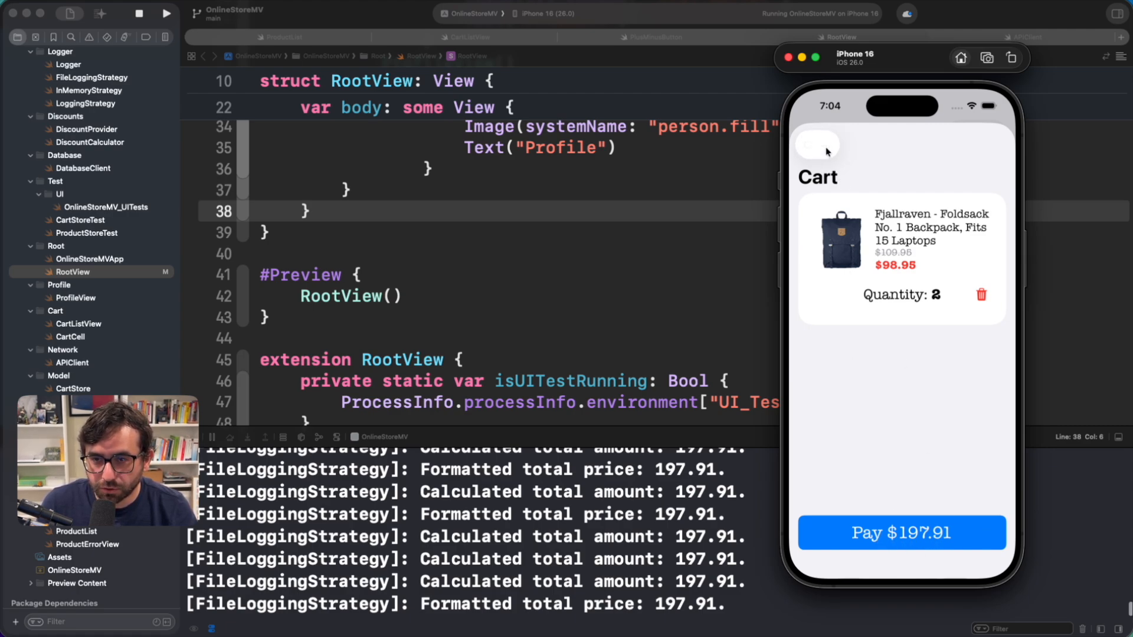
click(817, 144)
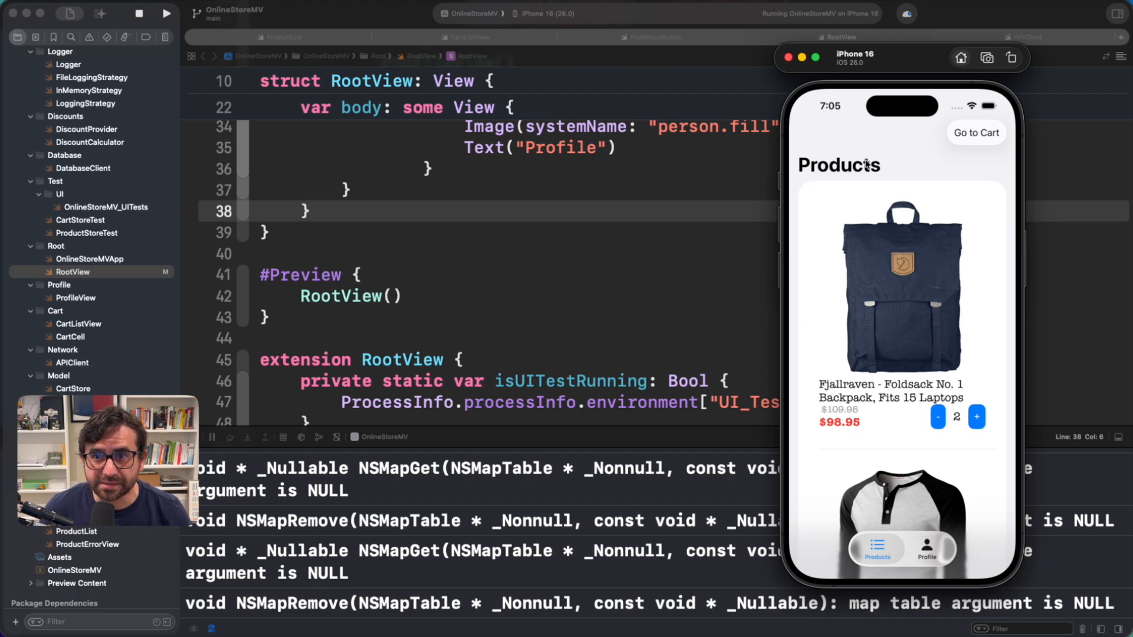
mouse_move(858, 166)
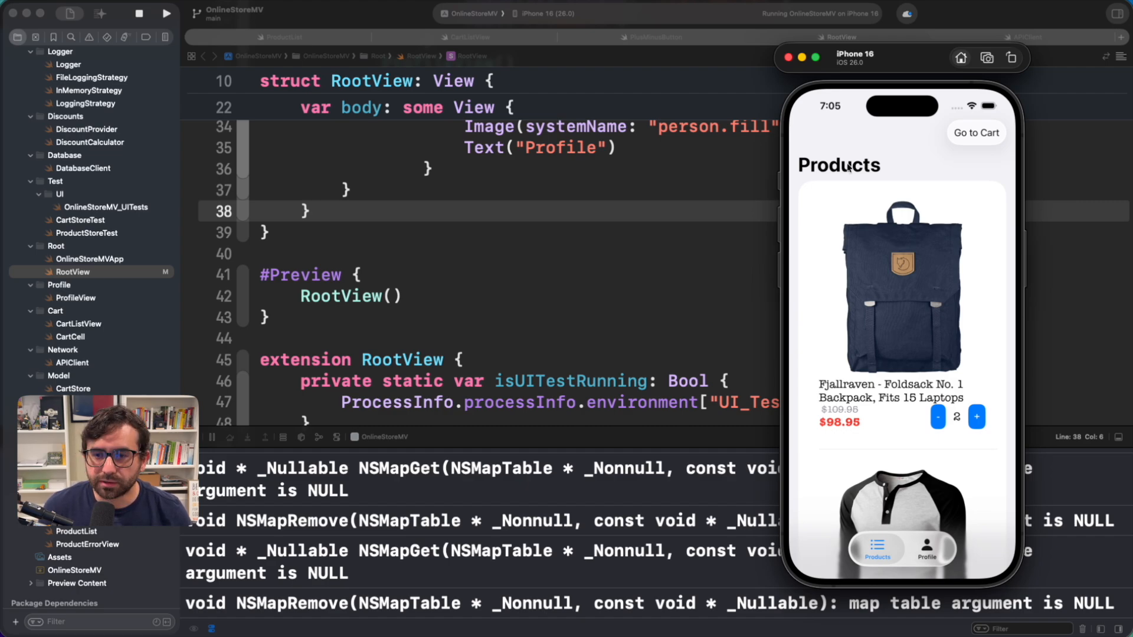
mouse_move(656, 259)
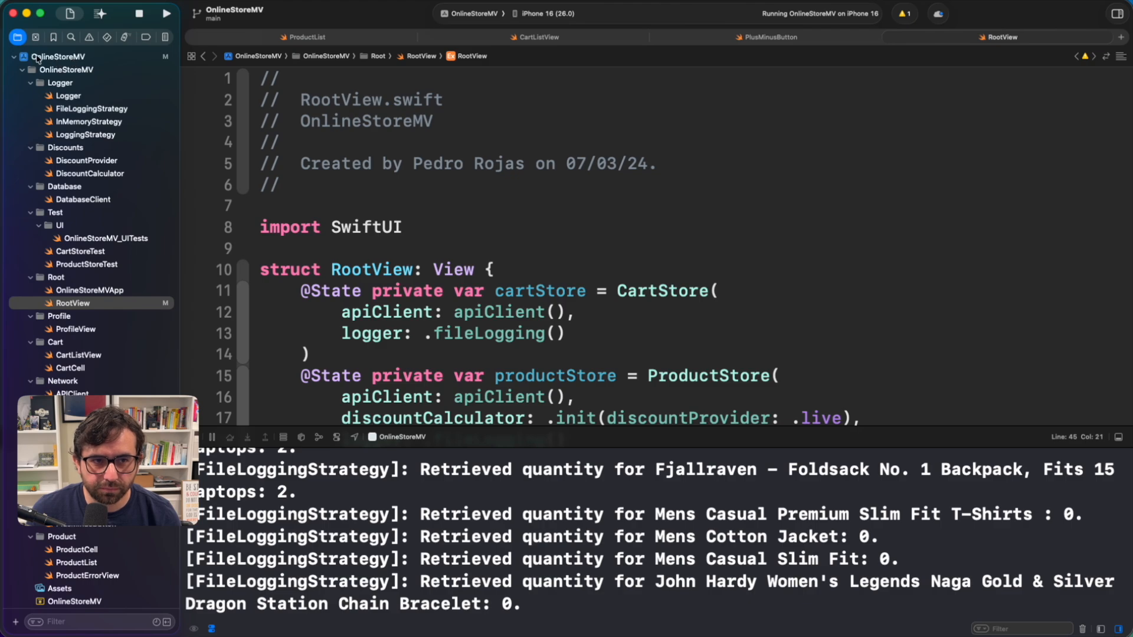
Select the OnlineStoreMV project in the Project Navigator to show its settings.
click(58, 57)
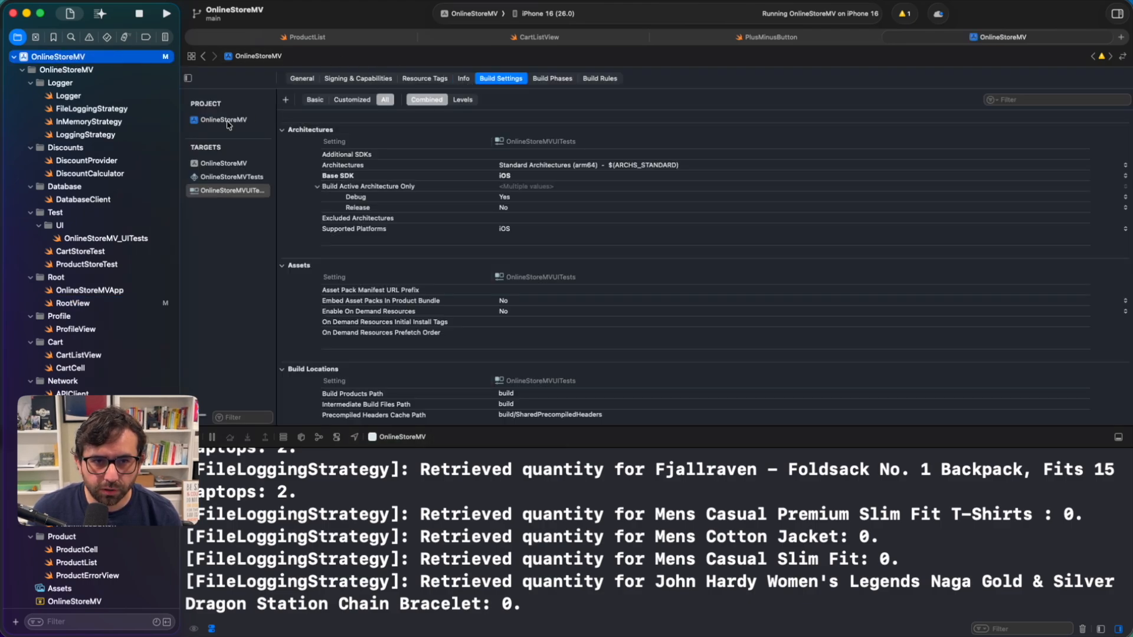
Show the OnlineStoreMV target's Info properties and insert a new blank key row.
click(224, 119)
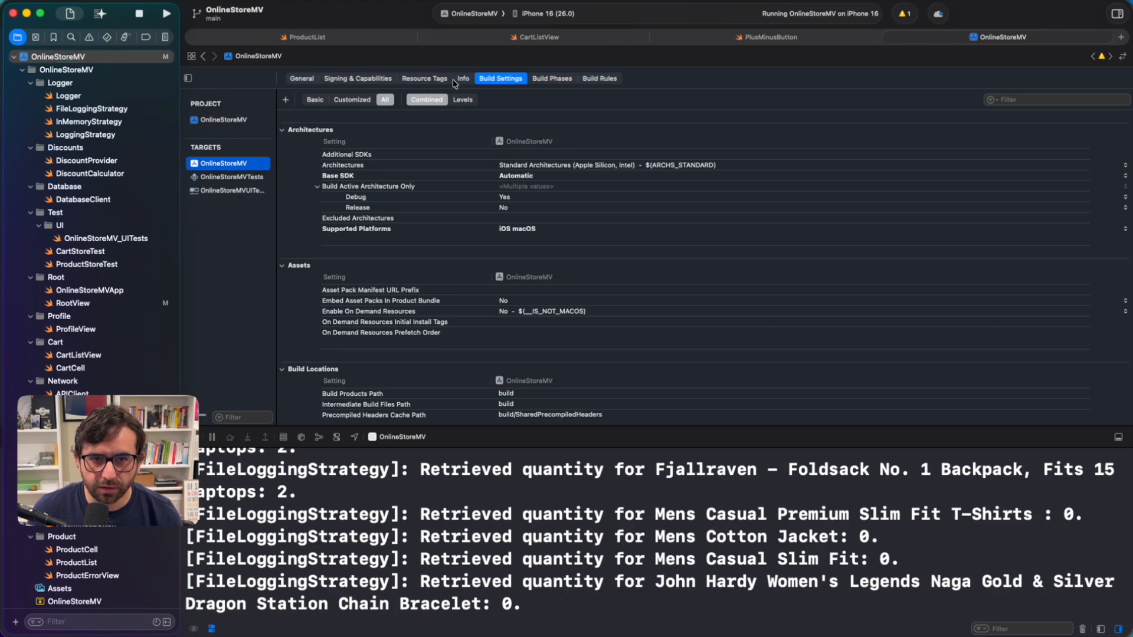
click(462, 78)
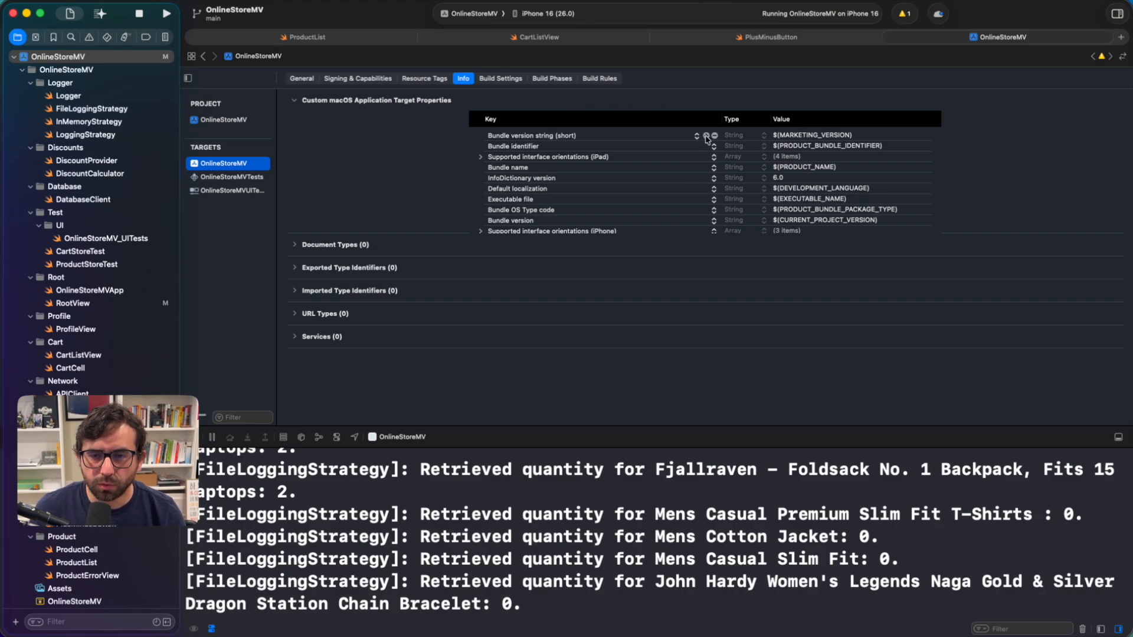
click(714, 135)
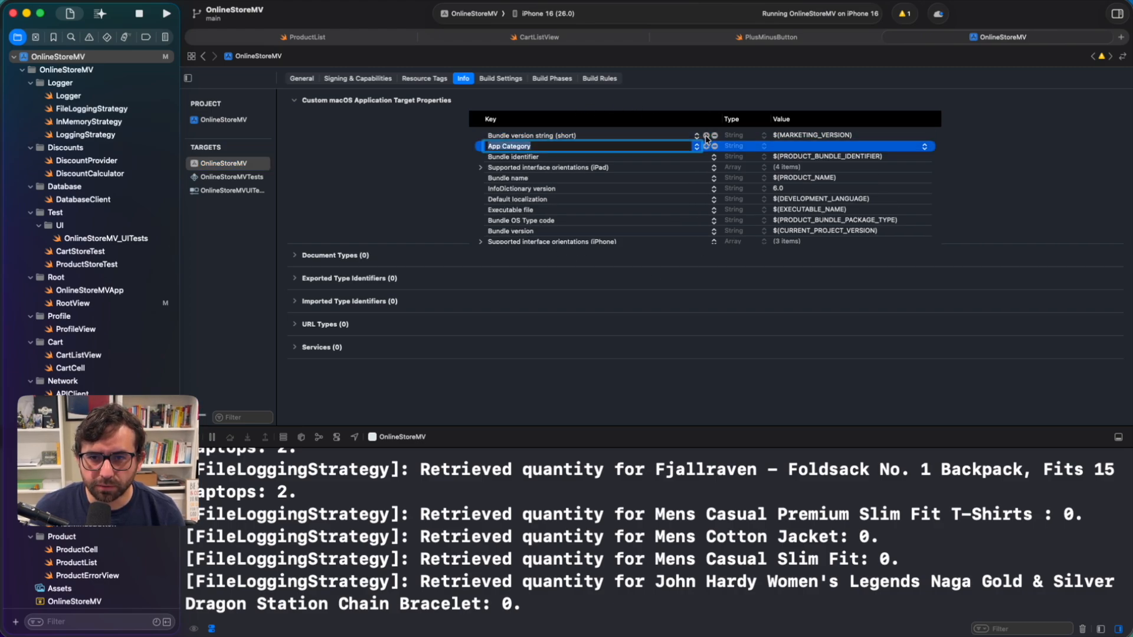
Name the new key UIDesignRequiresCompatibility, a Boolean set to YES.
text(UIDesignRequiresCompatibility)
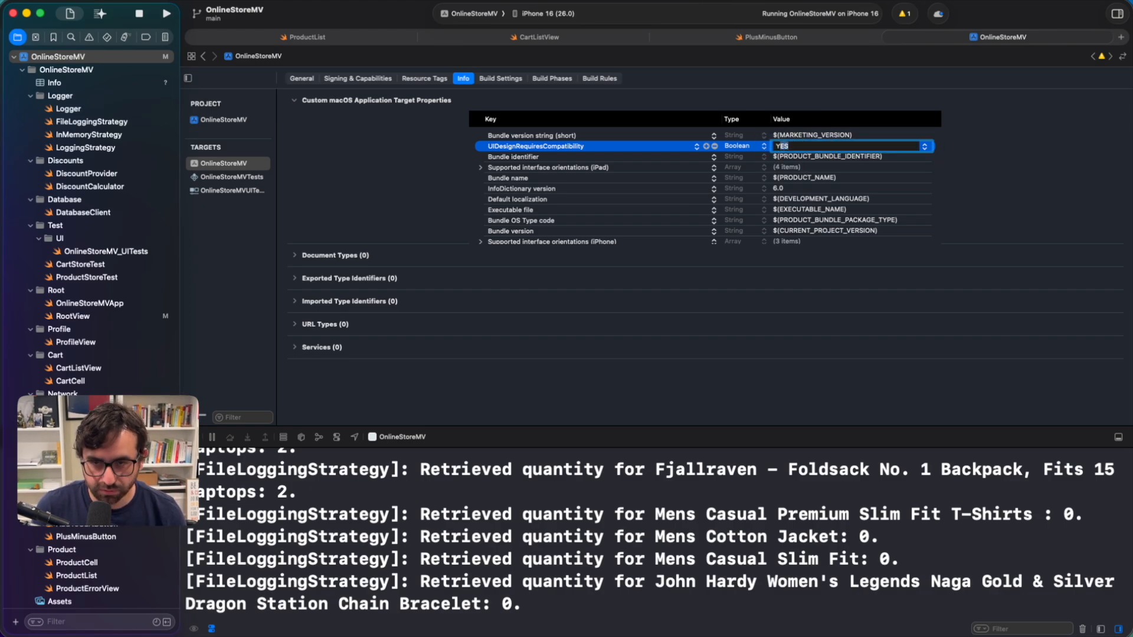
click(514, 157)
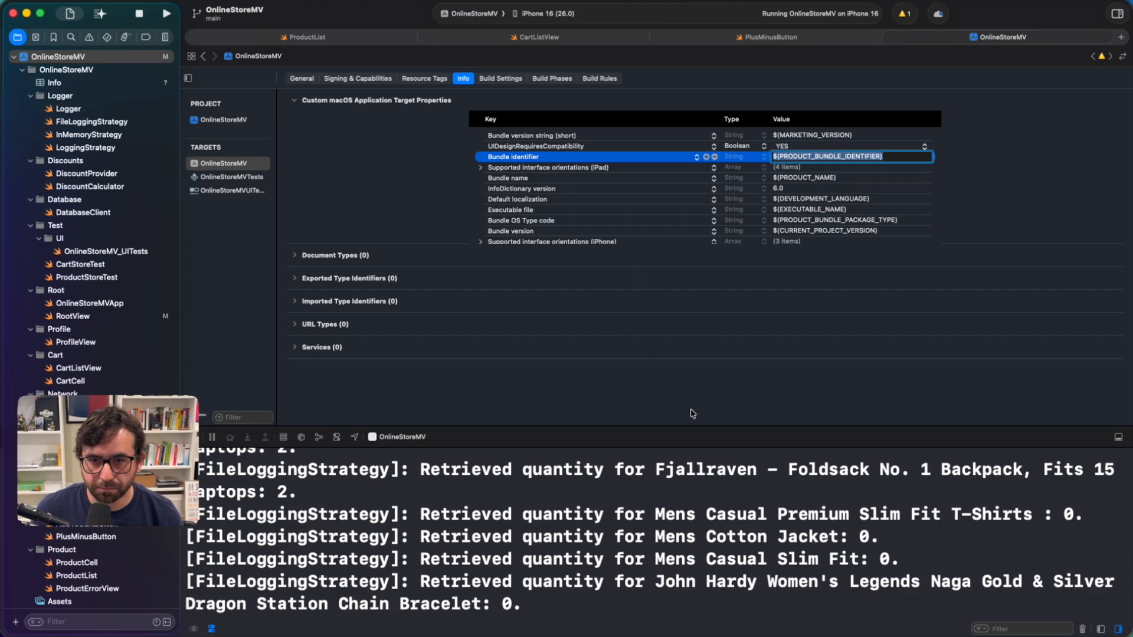
click(388, 179)
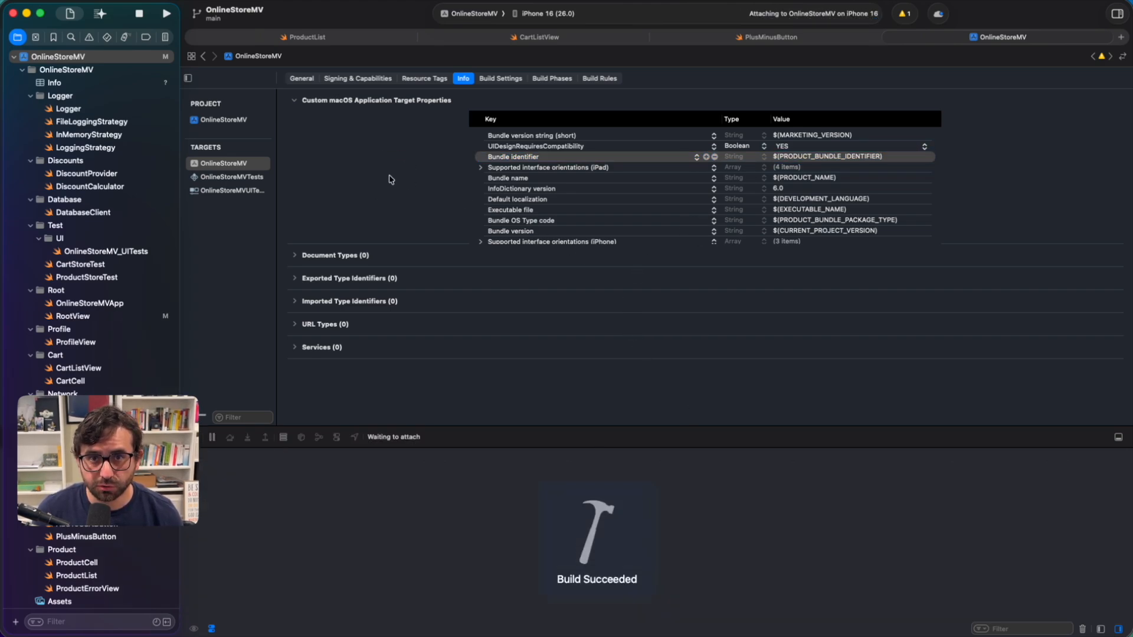
Inspect the classic-look app's Profile, Products and Cart screens in the simulator.
click(165, 13)
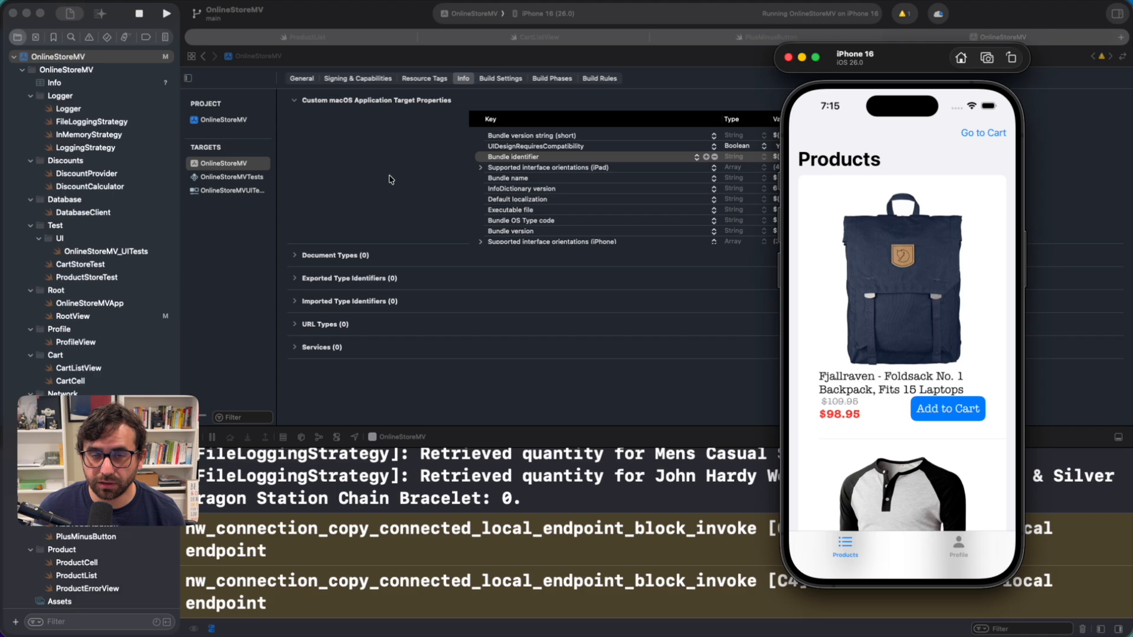
click(958, 545)
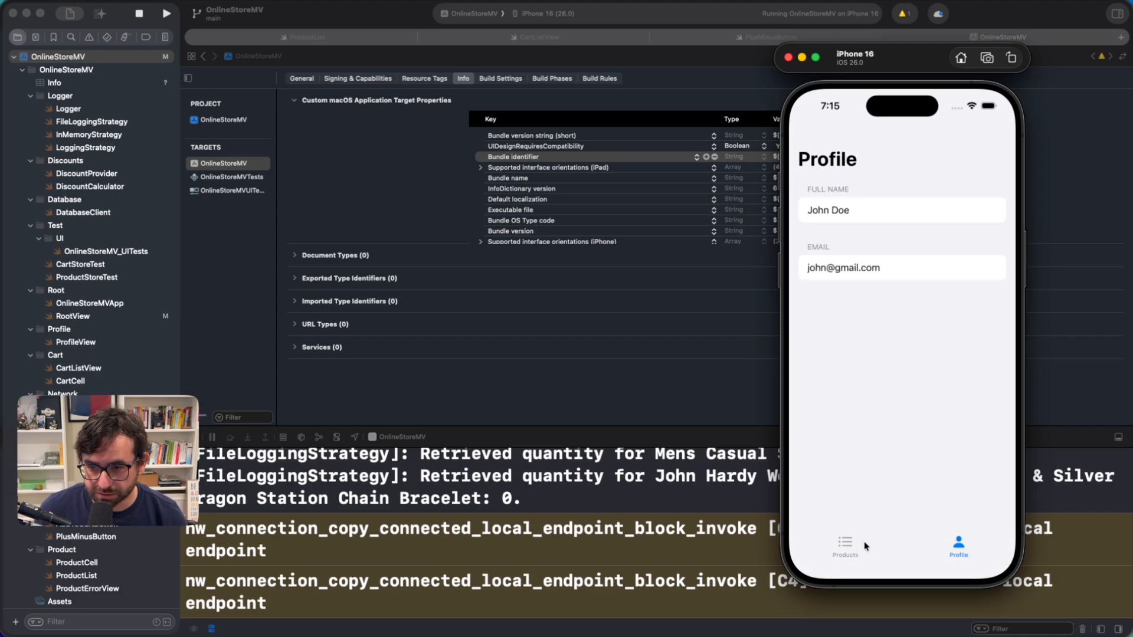
click(846, 546)
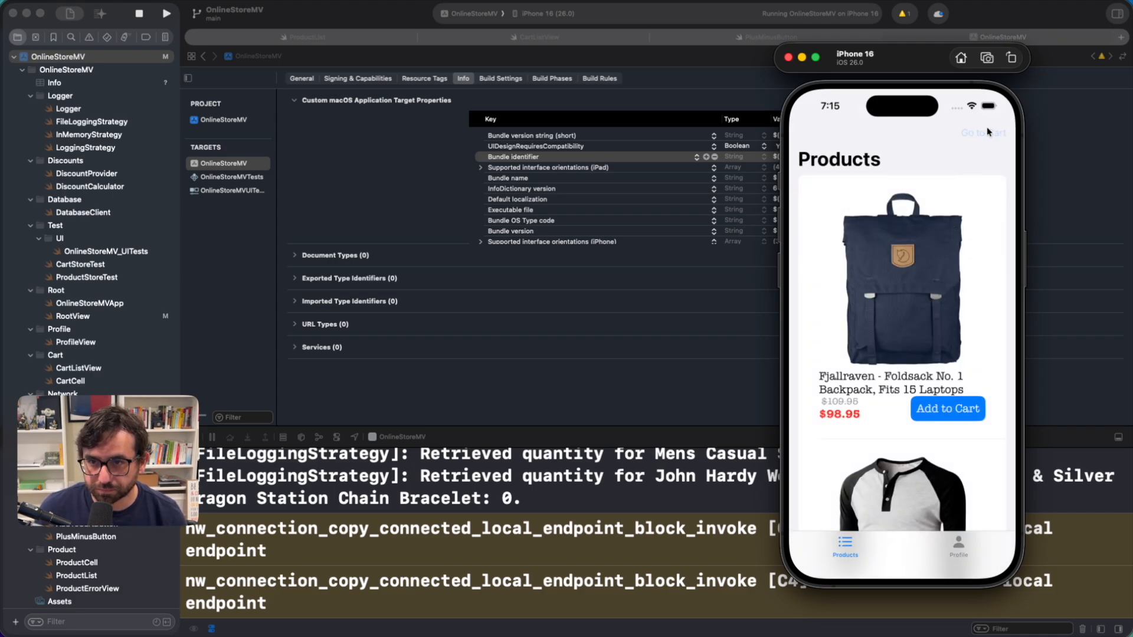
click(948, 408)
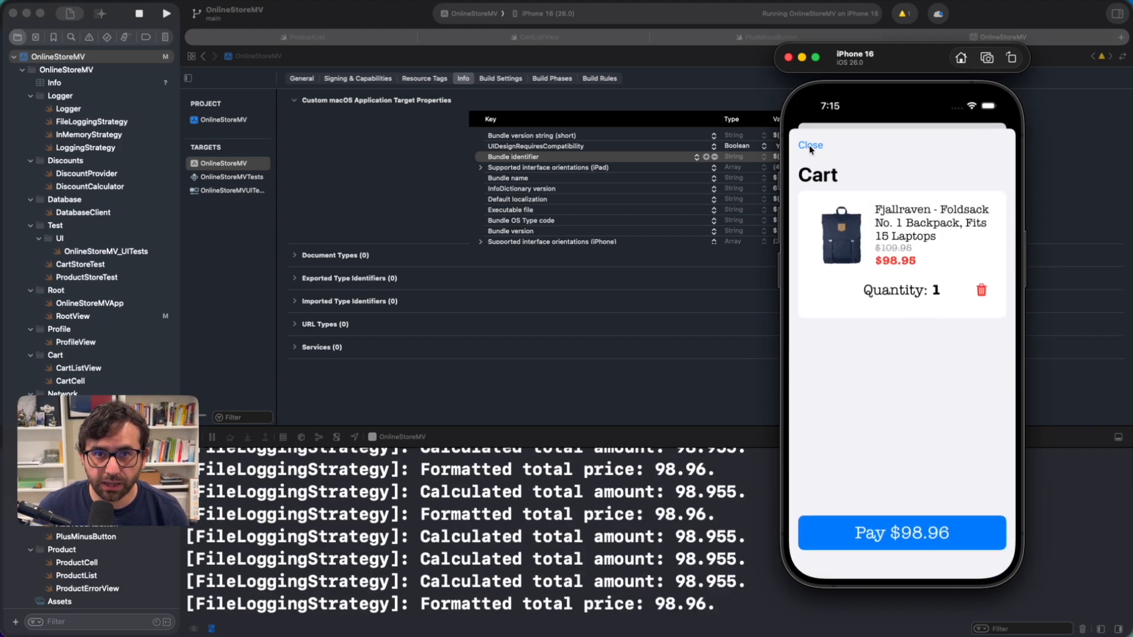
click(810, 145)
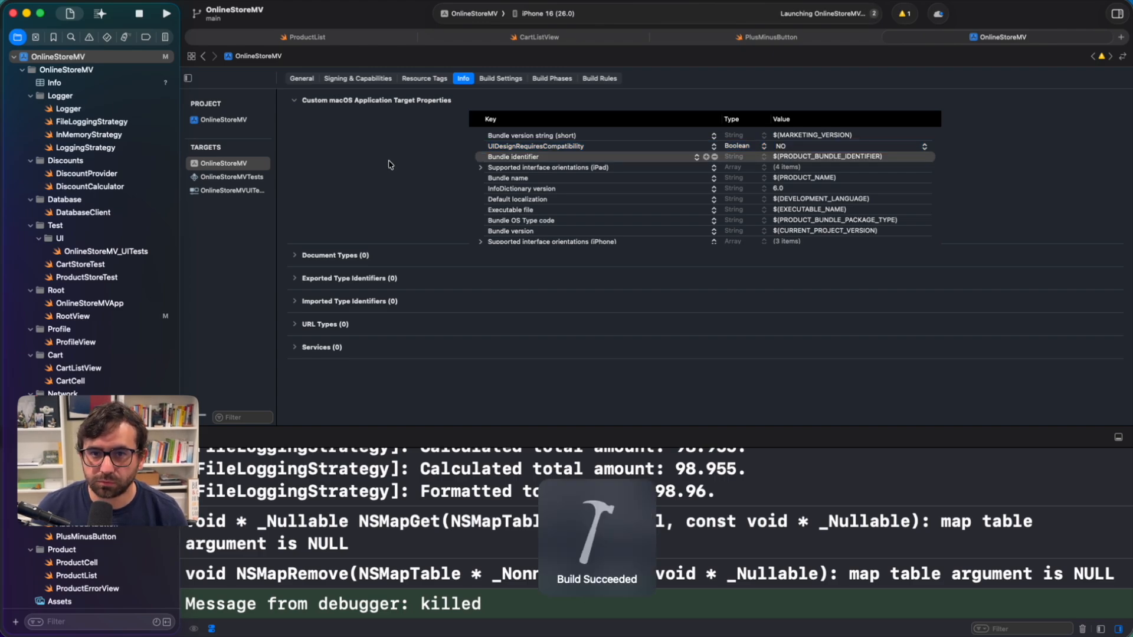
Inspect the Liquid Glass app's Profile, Products and empty Cart screens in the simulator.
click(167, 13)
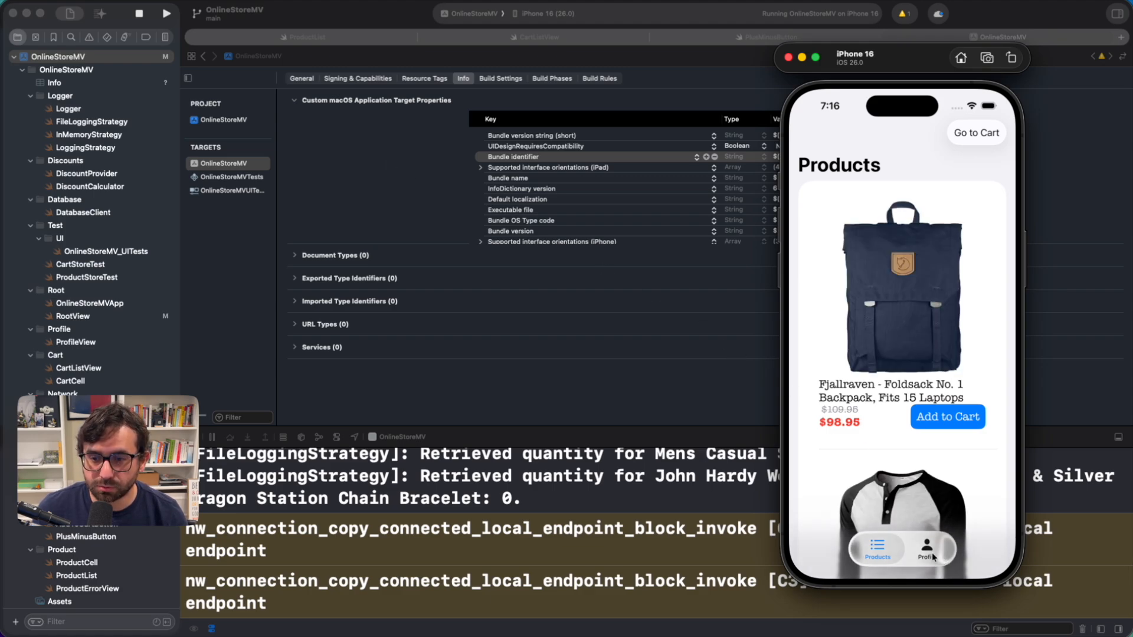
click(927, 548)
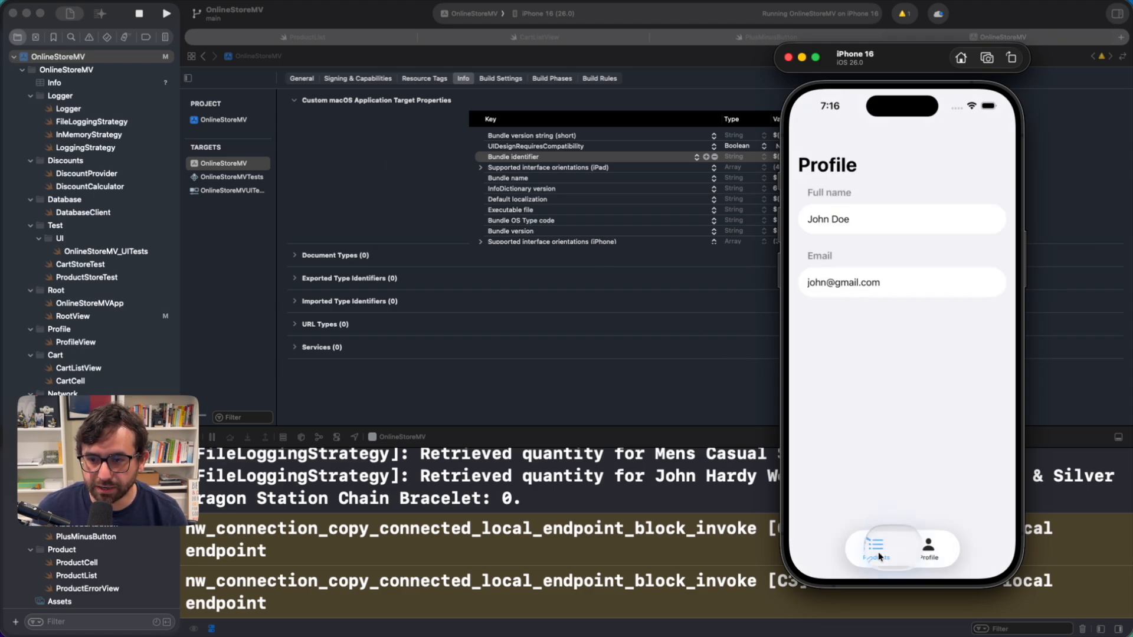
click(875, 549)
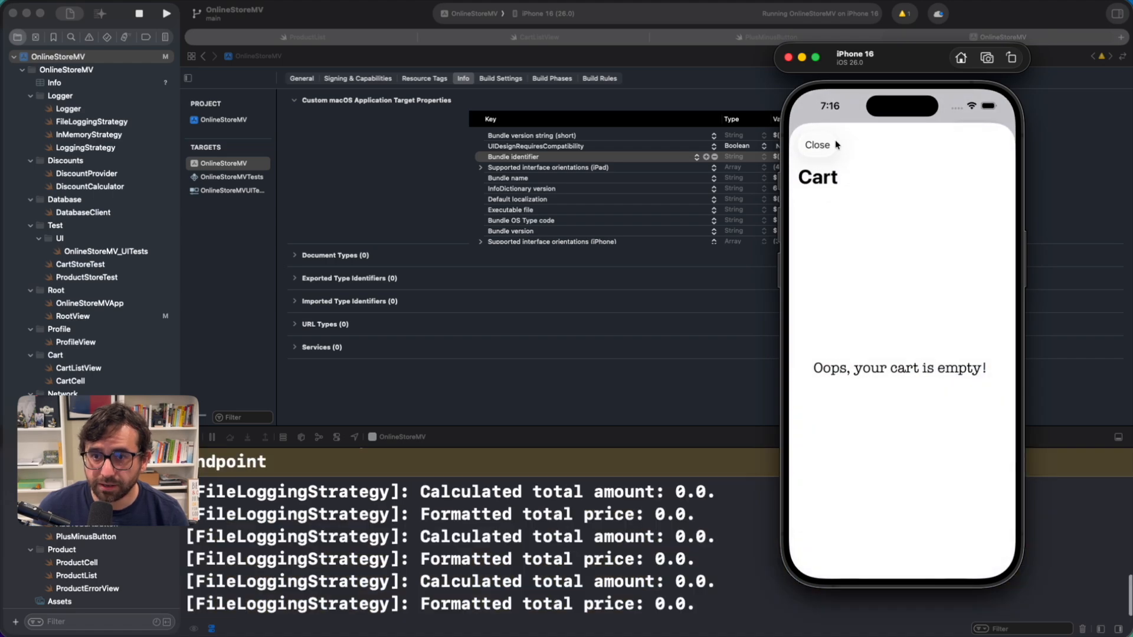
click(817, 144)
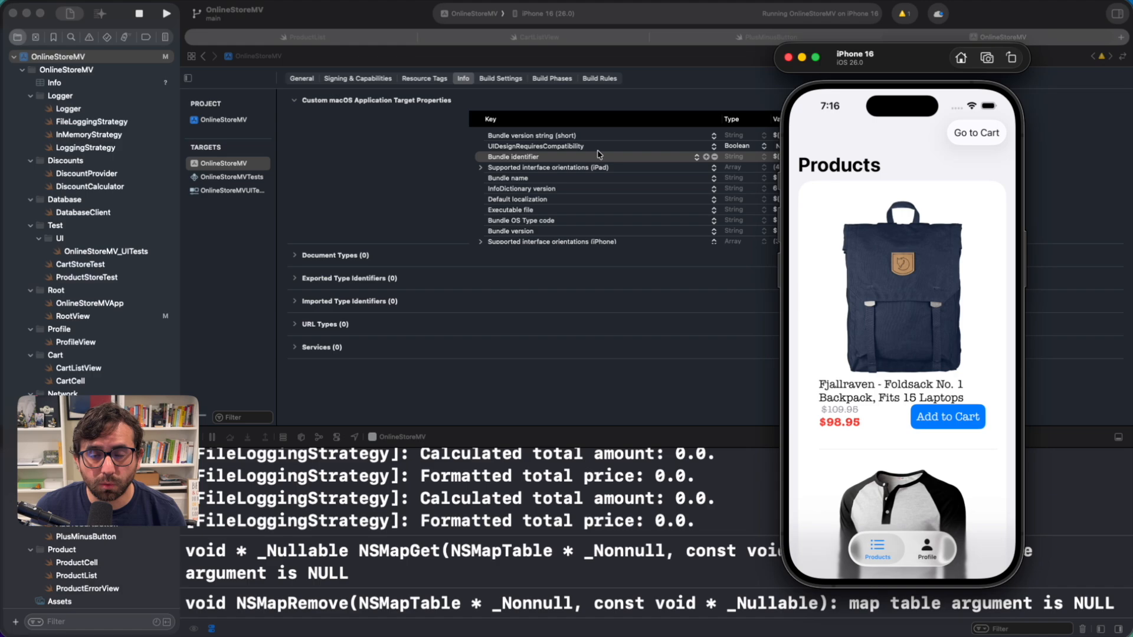
mouse_move(426, 163)
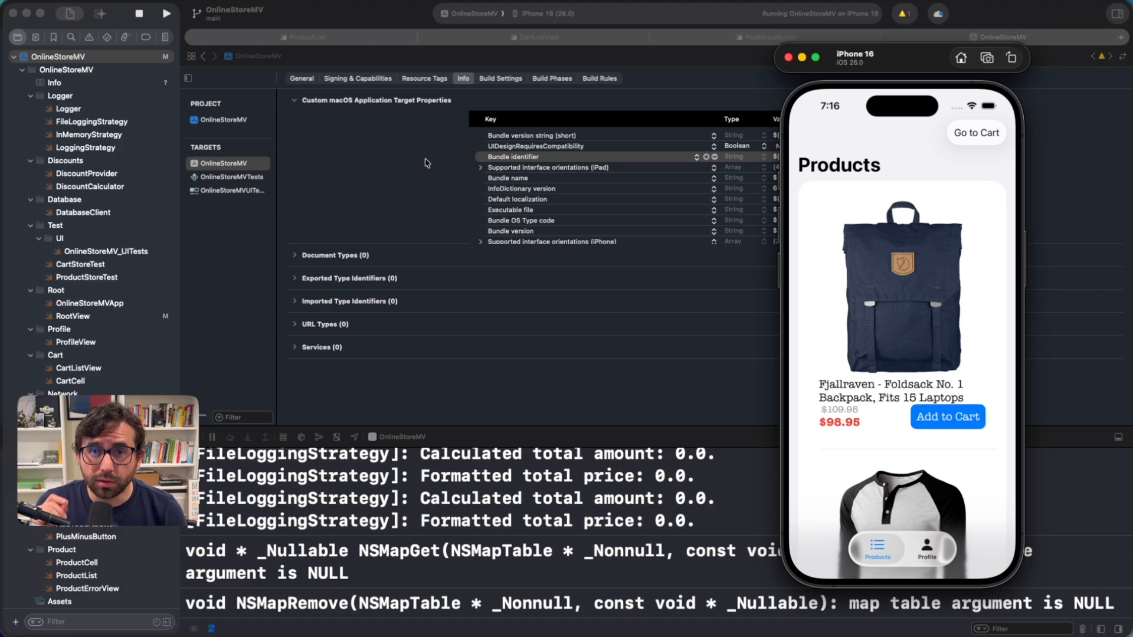